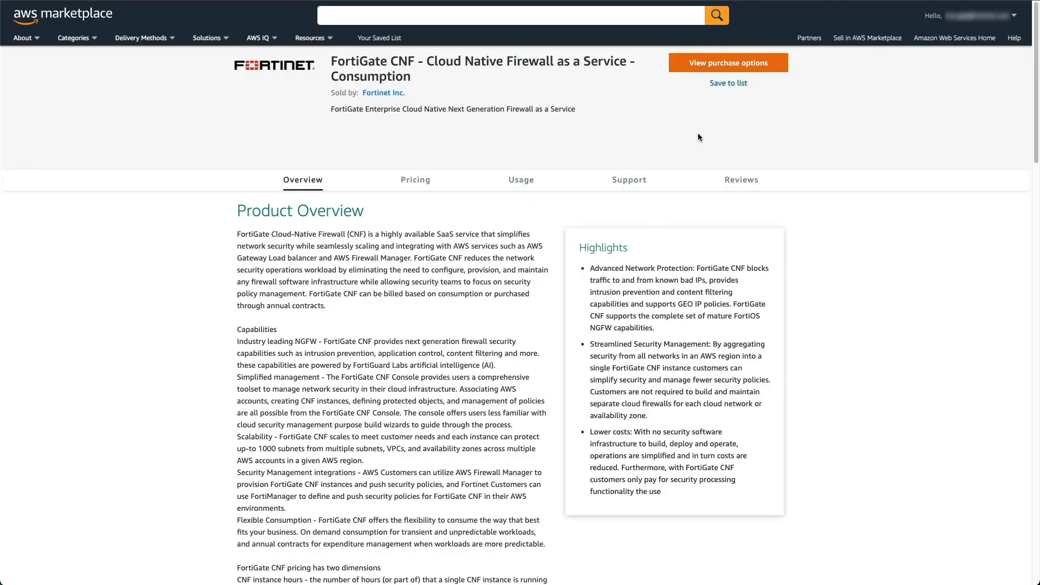
# Step: View the purchase options for the FortiGate CNF listing showing the active private offer
pyautogui.click(728, 63)
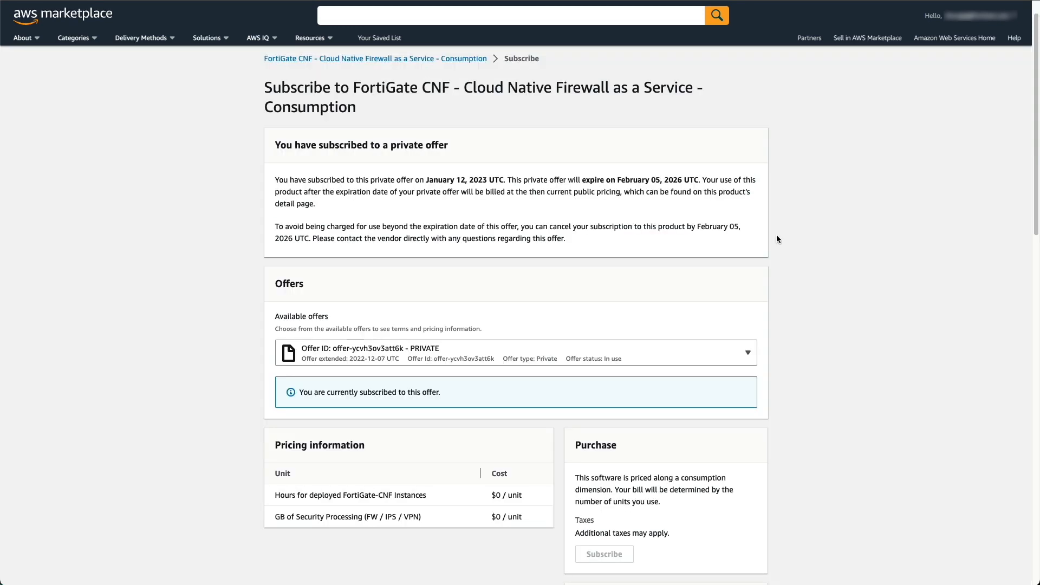
pyautogui.moveTo(603, 553)
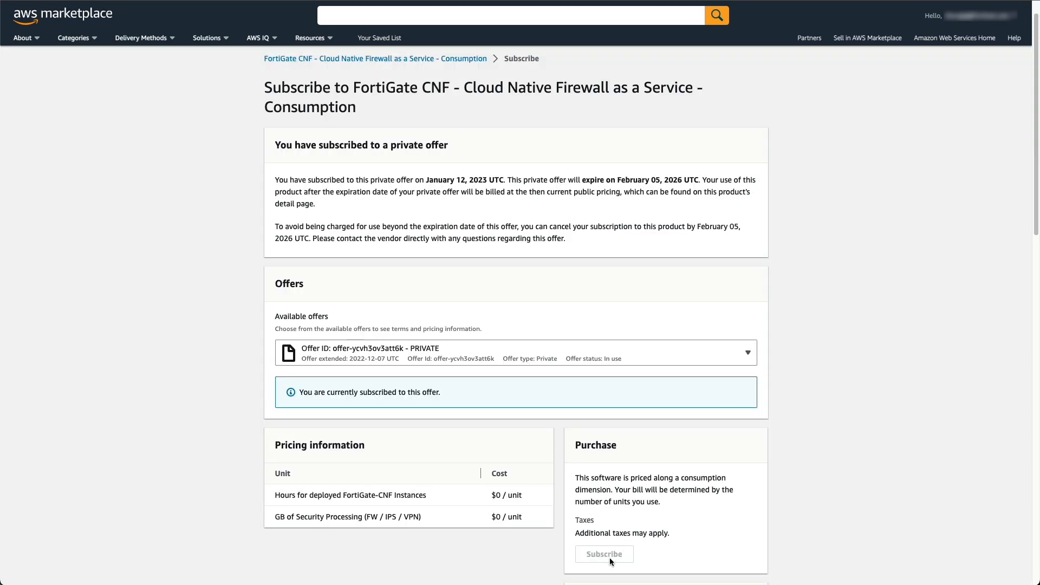
pyautogui.moveTo(695, 447)
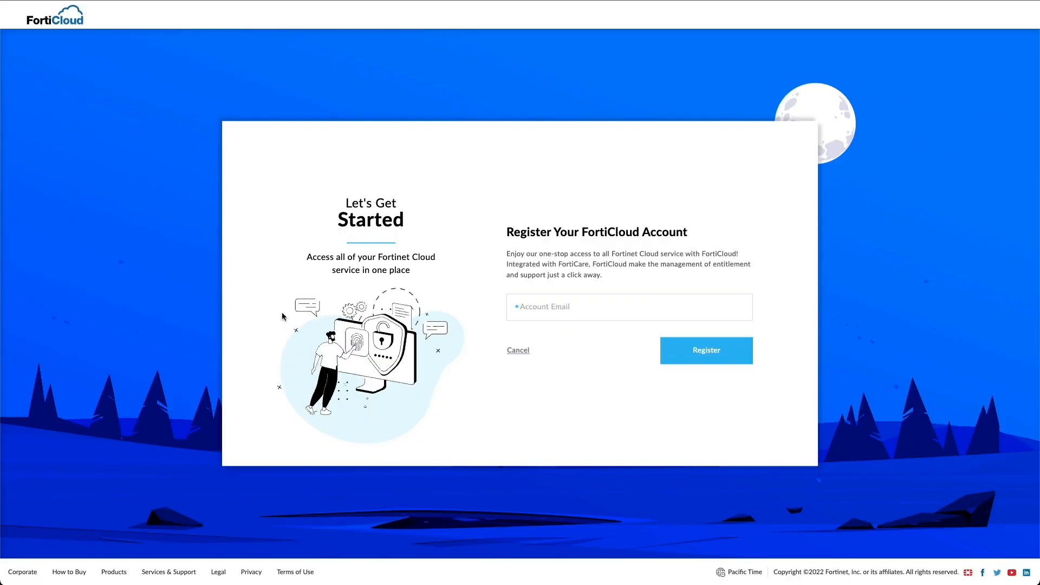
# Step: Register the account email, solve the captcha 'IEC', request and enter the emailed verification code
pyautogui.click(629, 307)
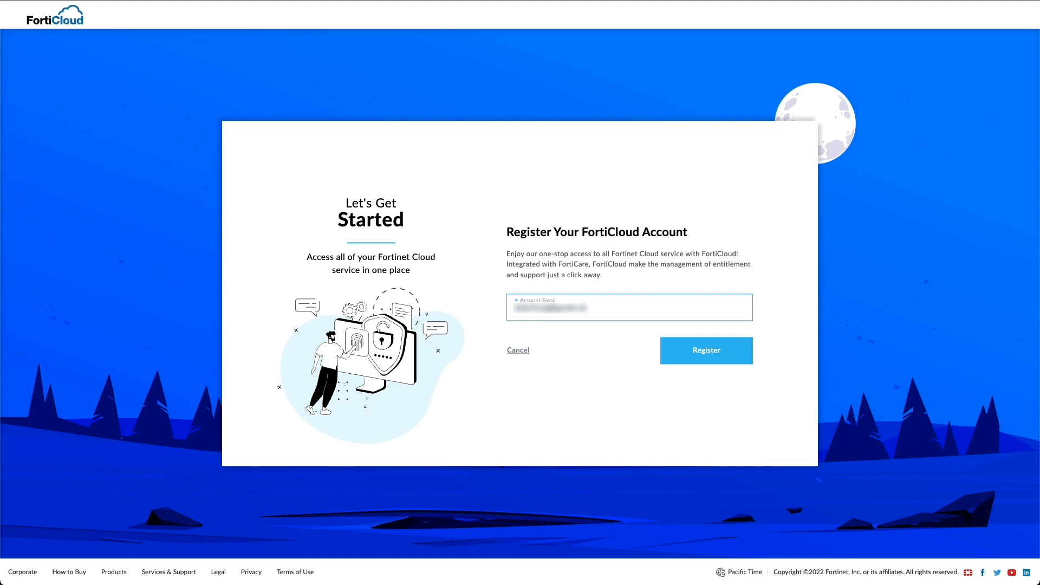
pyautogui.click(705, 350)
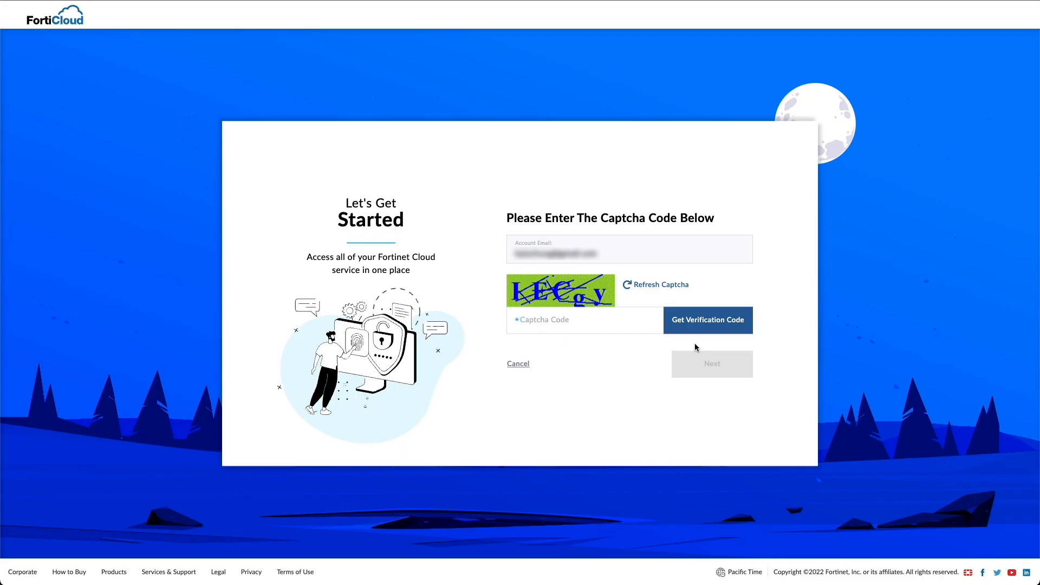
pyautogui.click(583, 320)
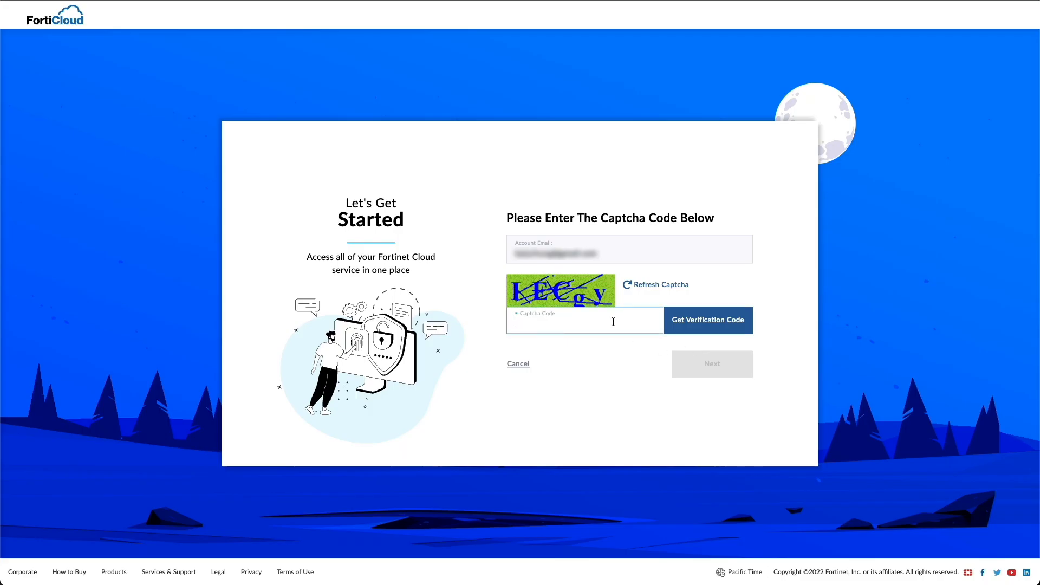
pyautogui.write('IEC')
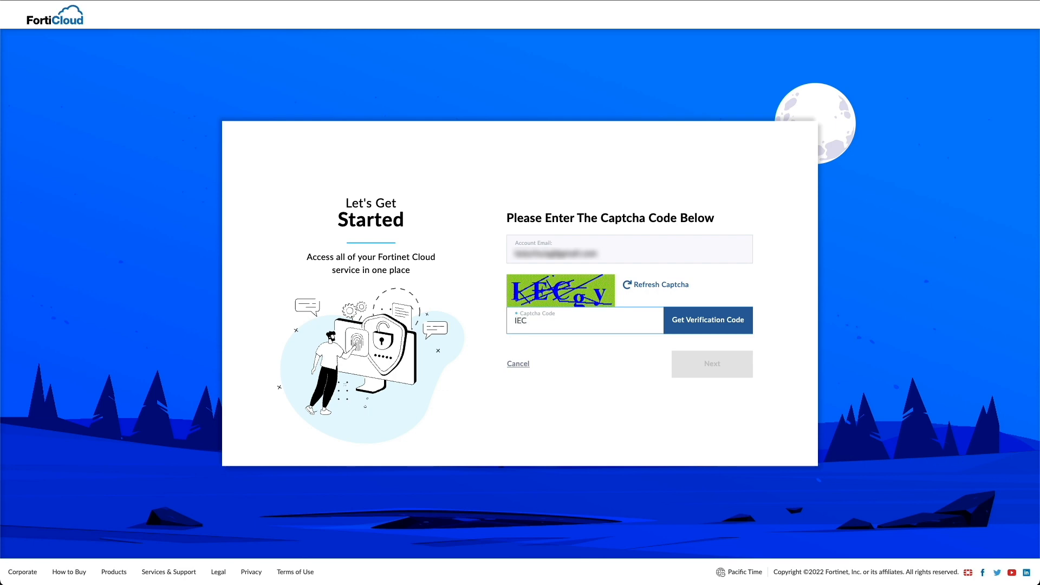
pyautogui.click(707, 320)
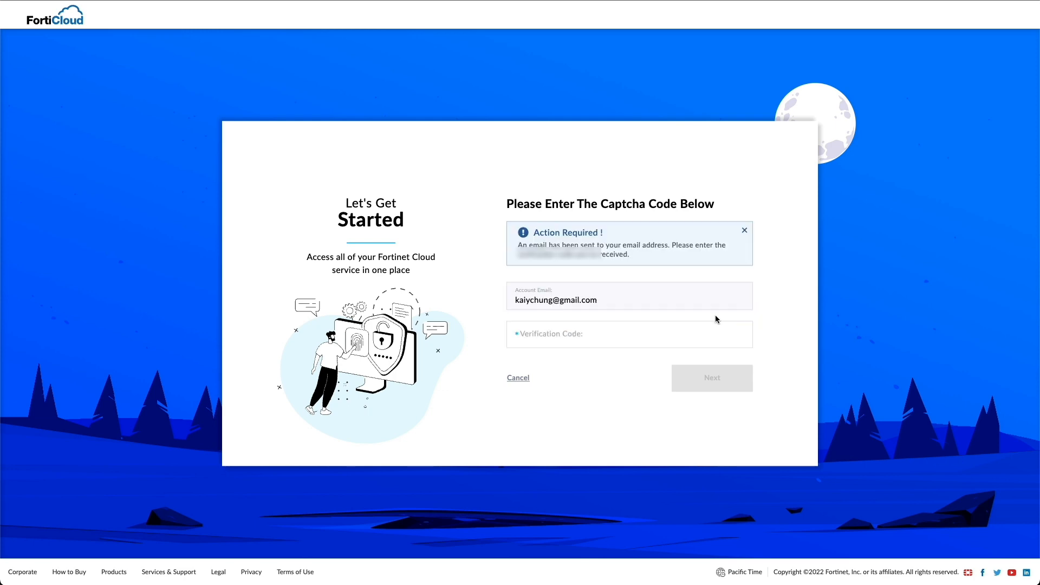
pyautogui.click(710, 377)
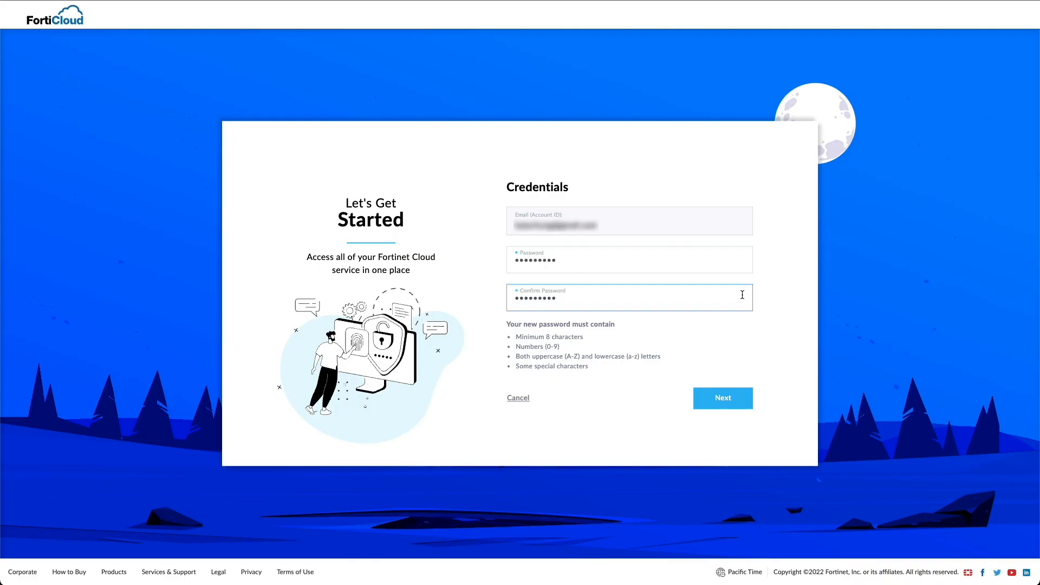
# Step: Save the login credentials and submit the profile details (name, company, address, phone, industry, size)
pyautogui.click(722, 398)
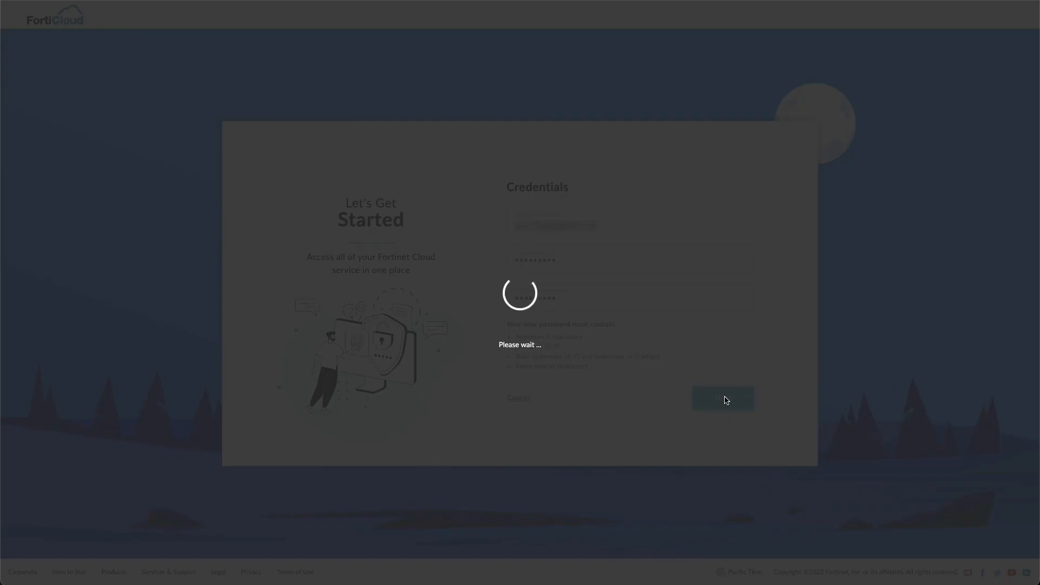
pyautogui.click(723, 397)
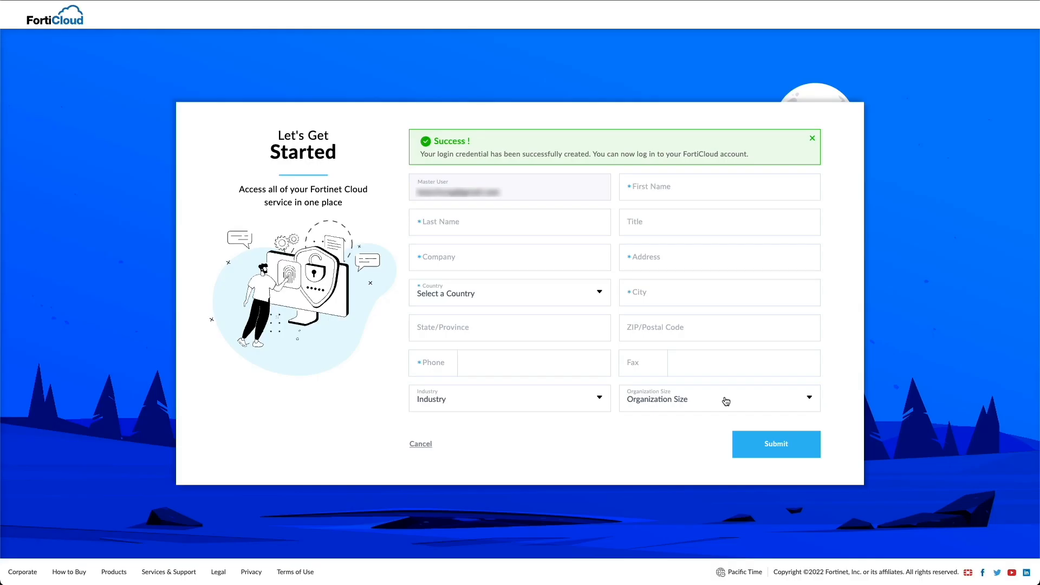
pyautogui.moveTo(576, 264)
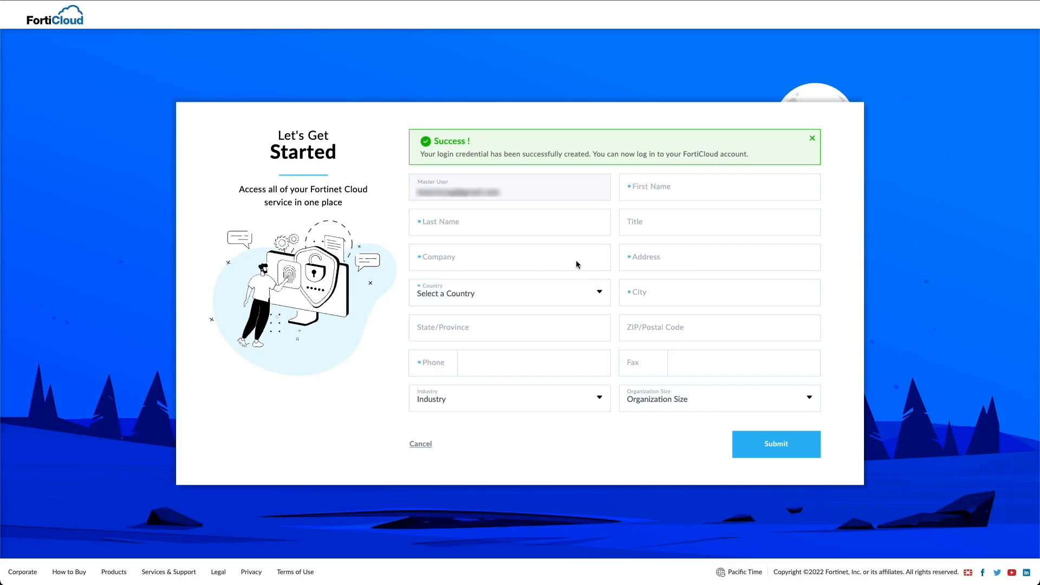
pyautogui.click(718, 186)
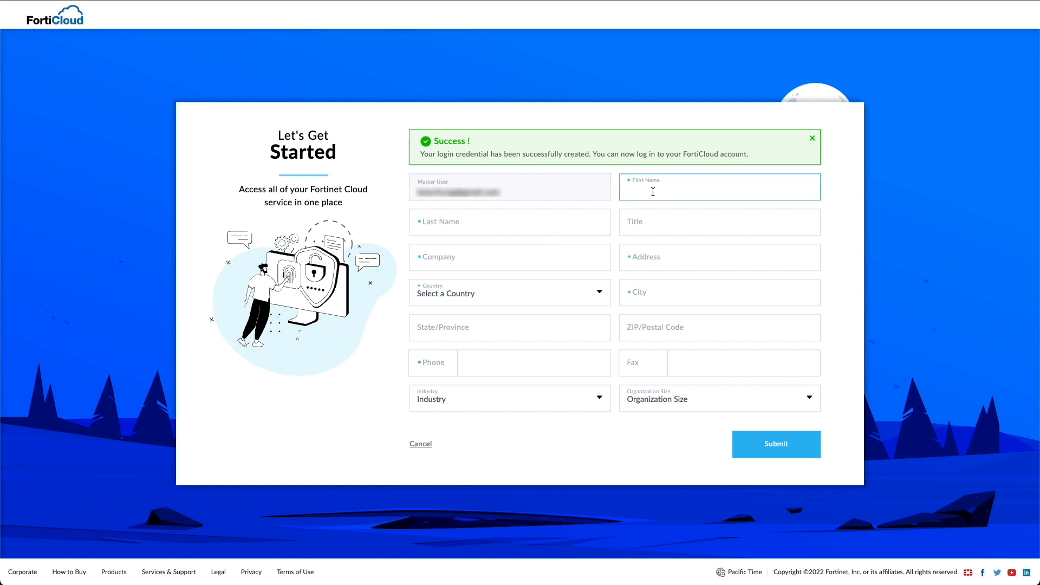
pyautogui.click(774, 444)
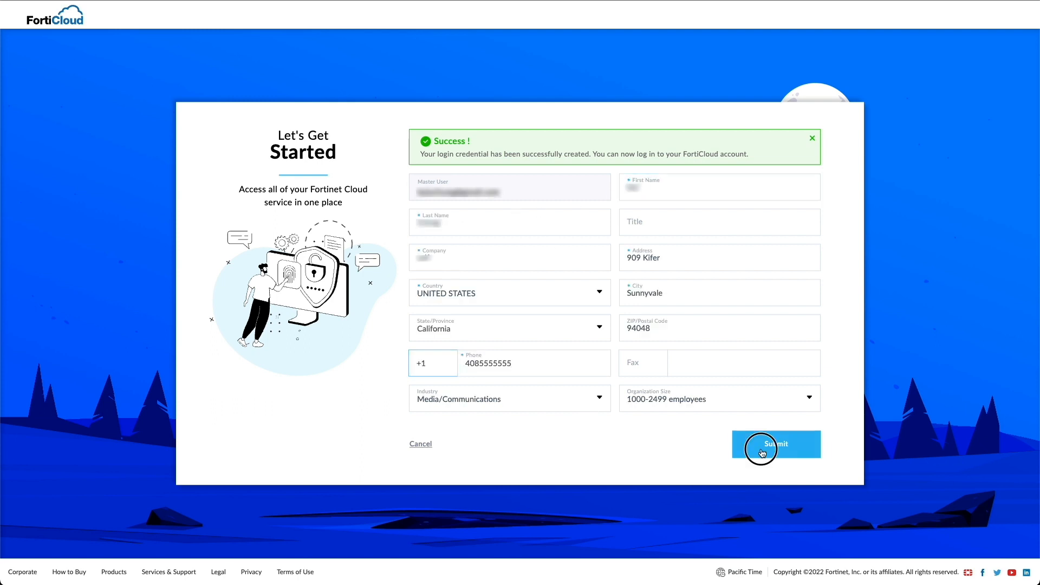
# Step: Accept the service terms, register and complete creation of the FortiCloud account
pyautogui.click(775, 444)
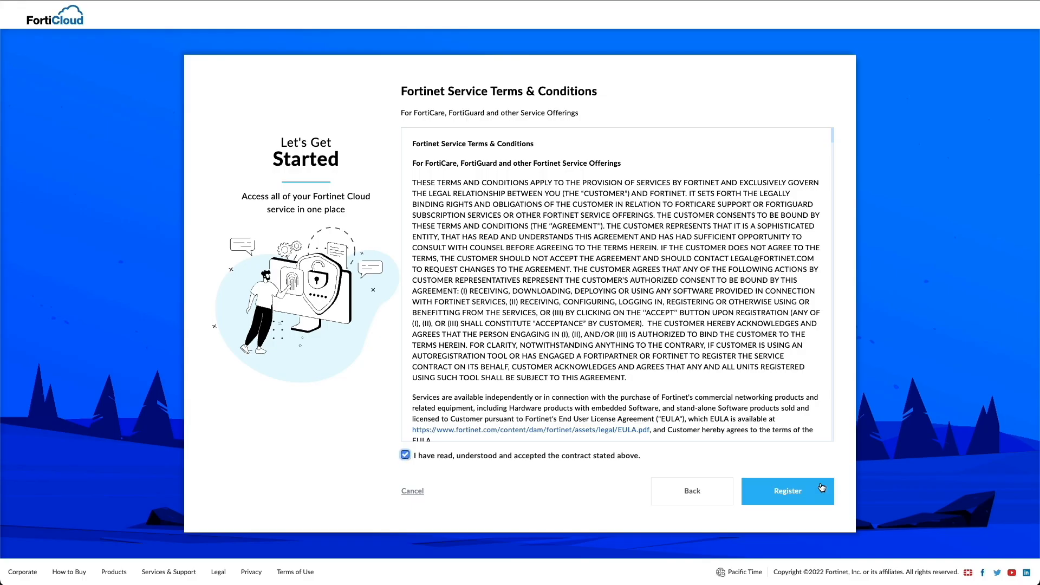
pyautogui.click(787, 491)
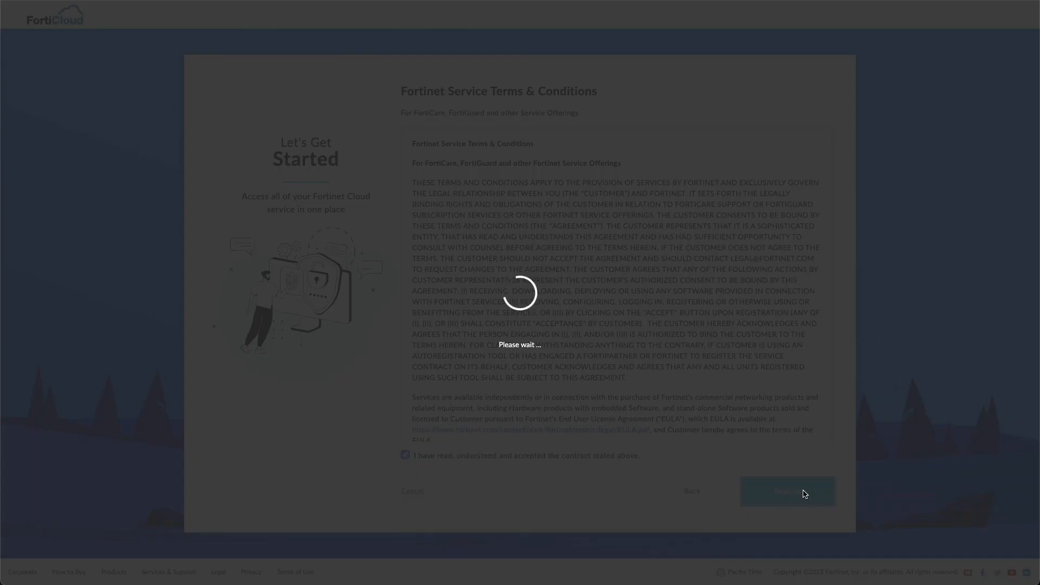
pyautogui.click(786, 490)
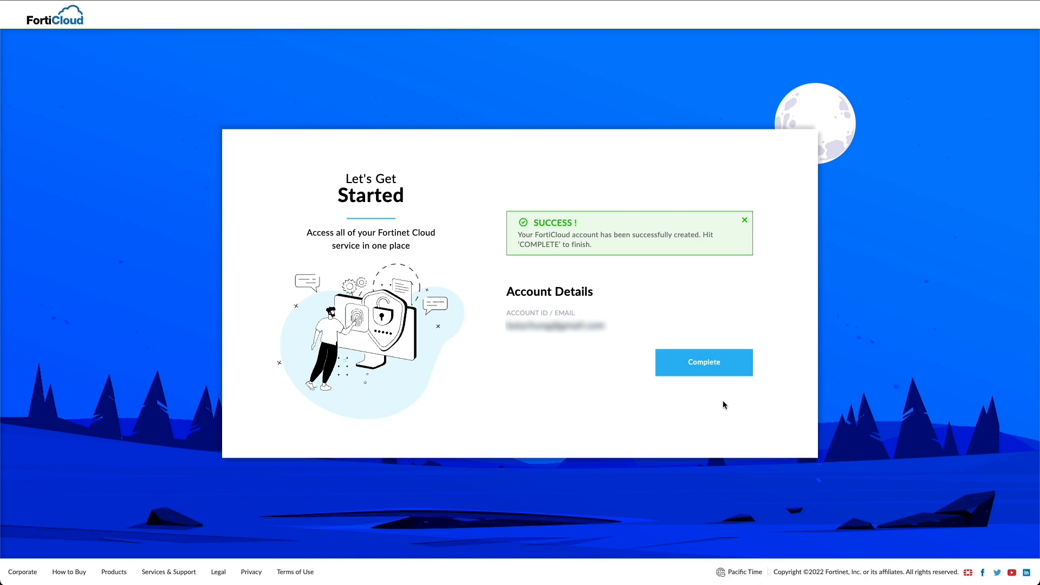
pyautogui.click(703, 362)
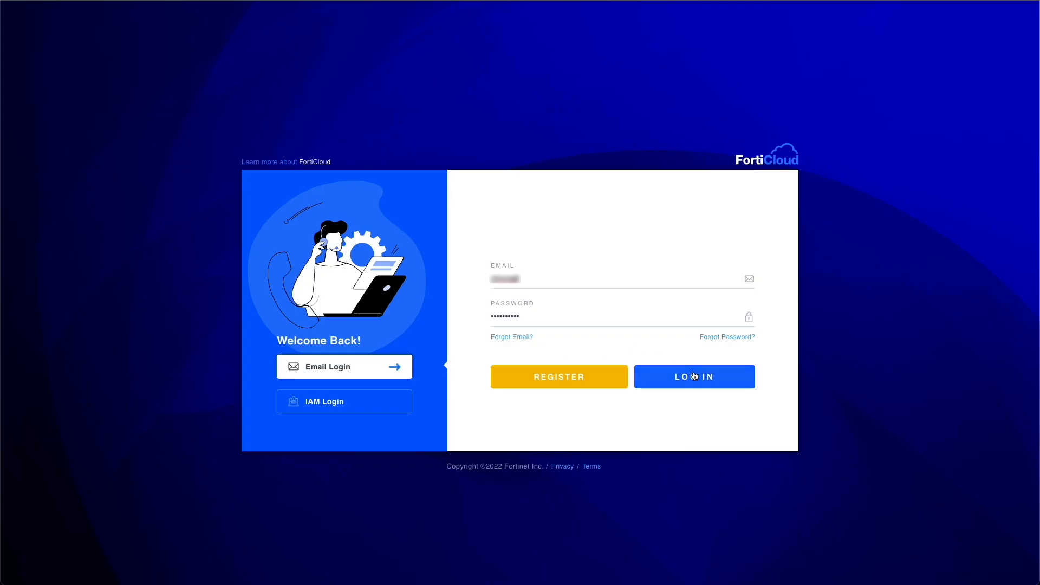
# Step: Sign in, select the subscribed account and launch the CloudFormation template for a new AWS account
pyautogui.click(693, 377)
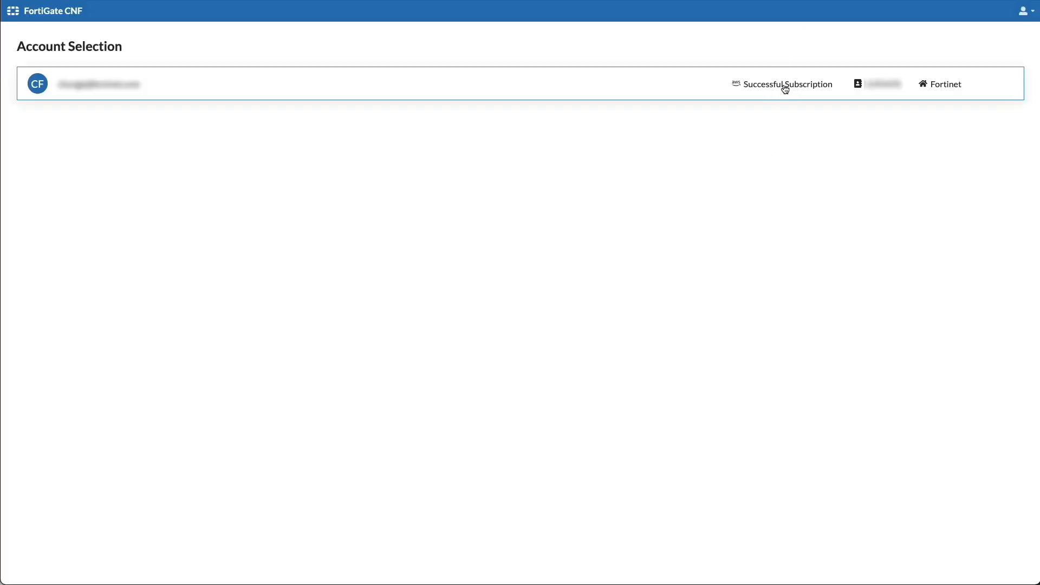
pyautogui.click(99, 83)
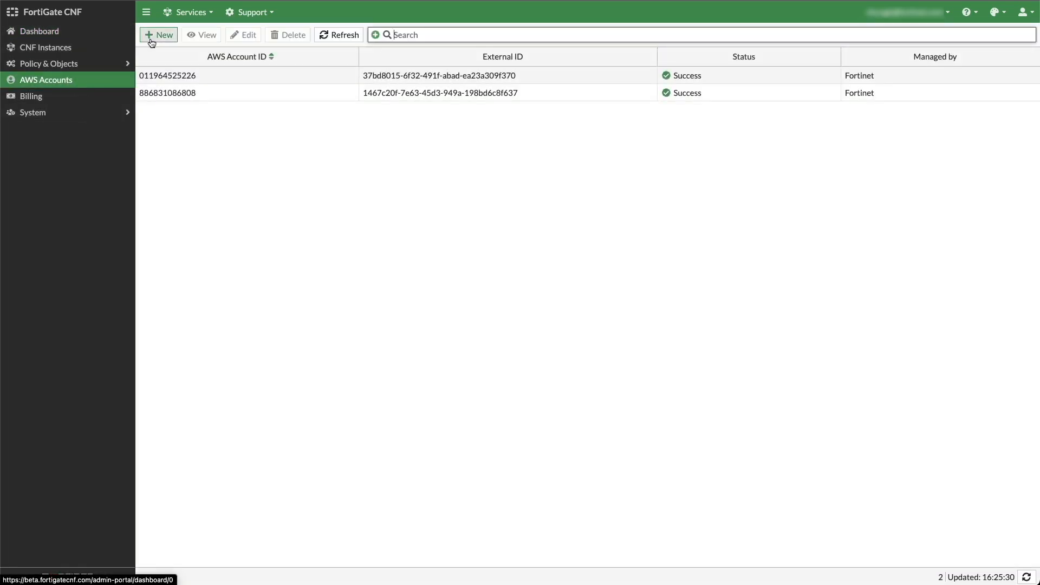
pyautogui.click(158, 35)
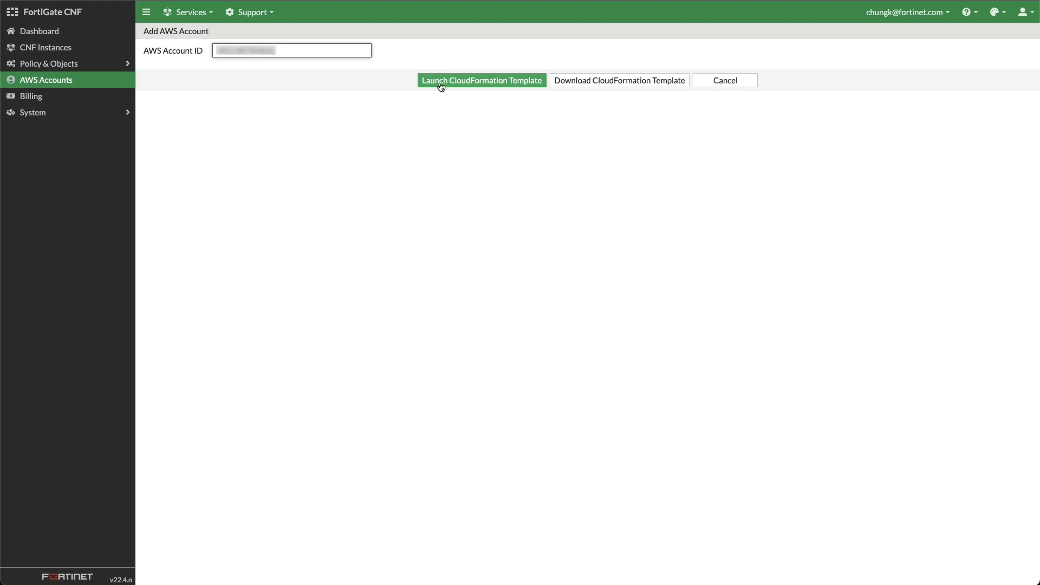
pyautogui.click(480, 80)
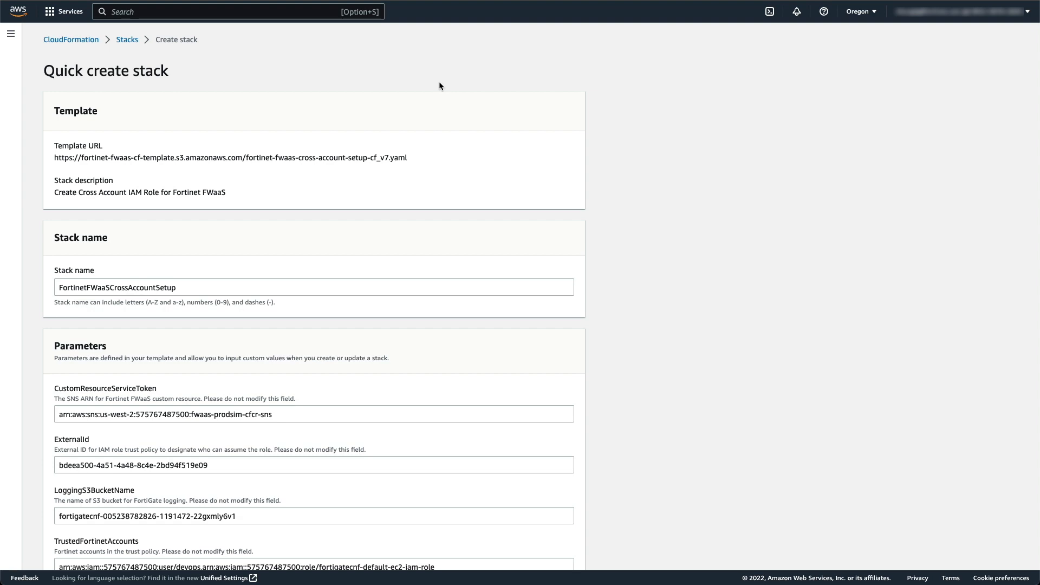
# Step: Acknowledge IAM resource creation and create the FortinetFWaaSCrossAccountSetup stack
pyautogui.scroll(-3)
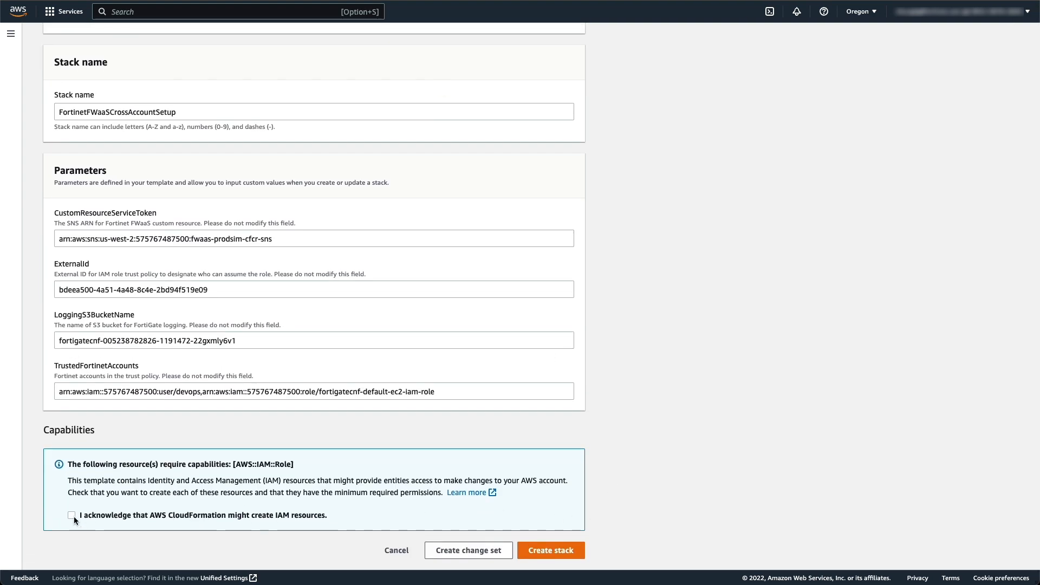
pyautogui.click(71, 514)
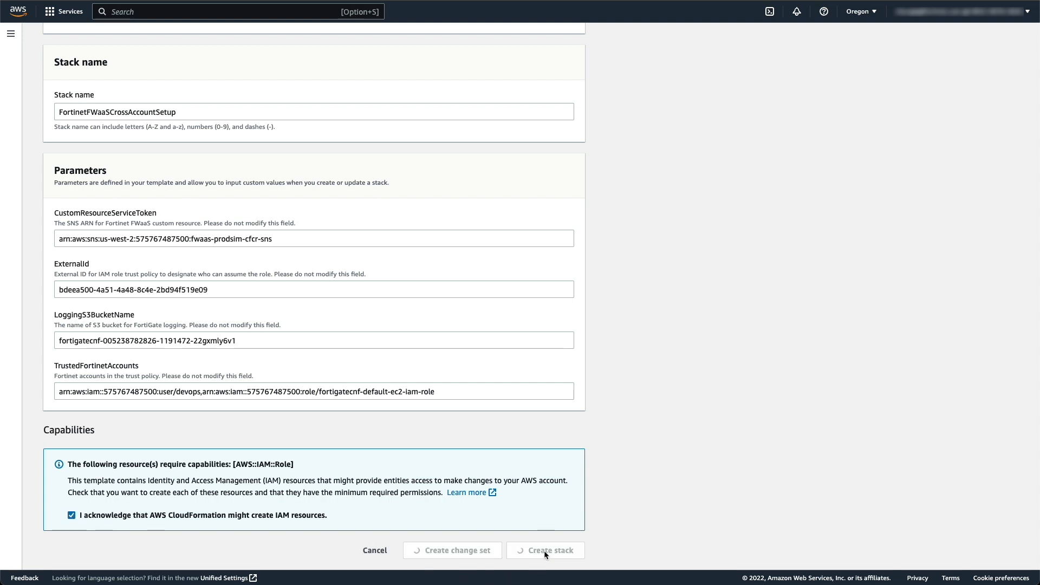
pyautogui.click(545, 550)
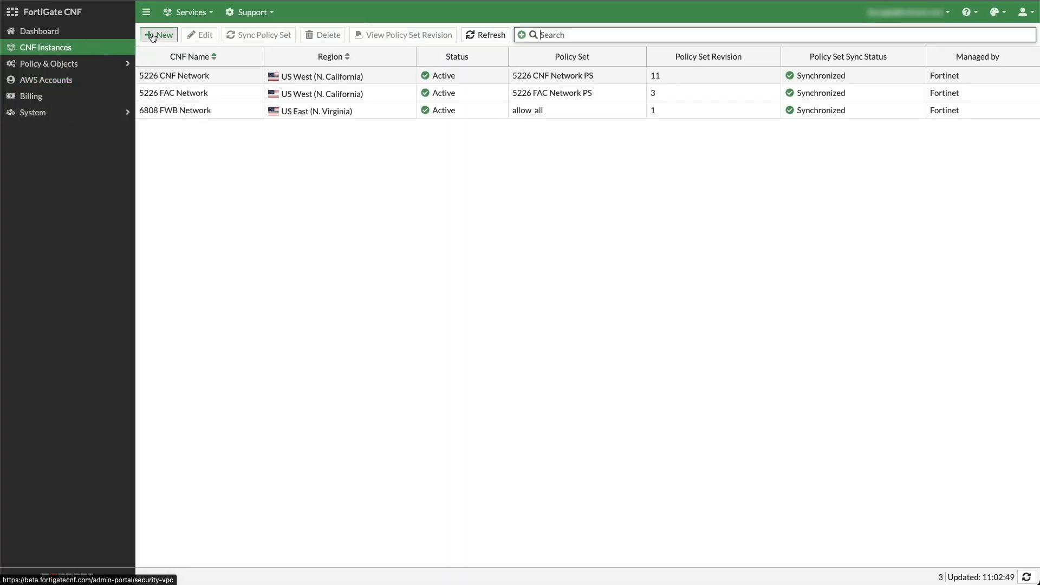
# Step: Create CNF instance 2826 CNF Network in US East (N. Virginia) with an S3 log bucket and refresh the list
pyautogui.click(158, 34)
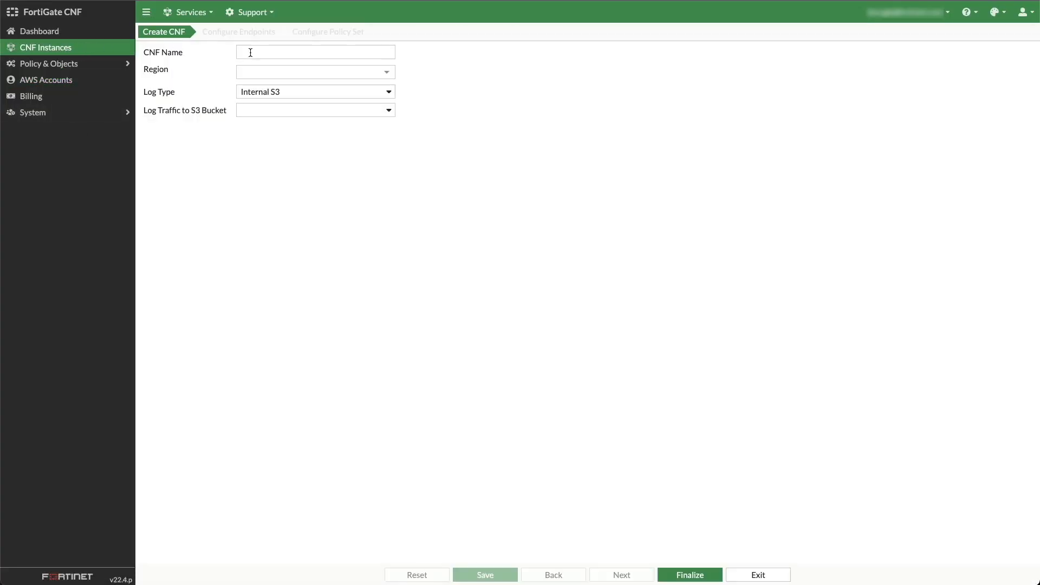
pyautogui.click(315, 52)
pyautogui.write('2826 CNF Network')
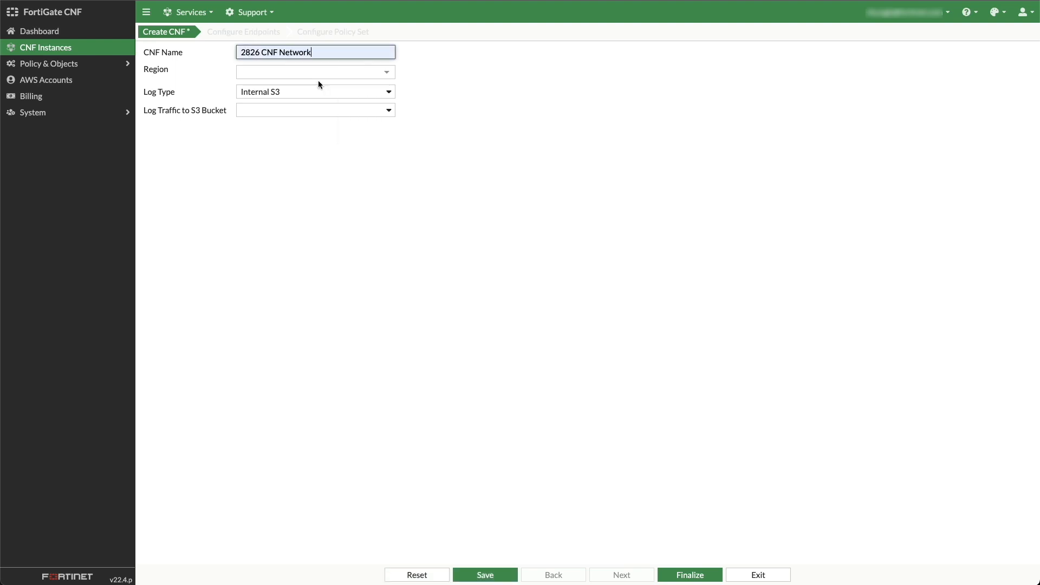
pyautogui.click(315, 71)
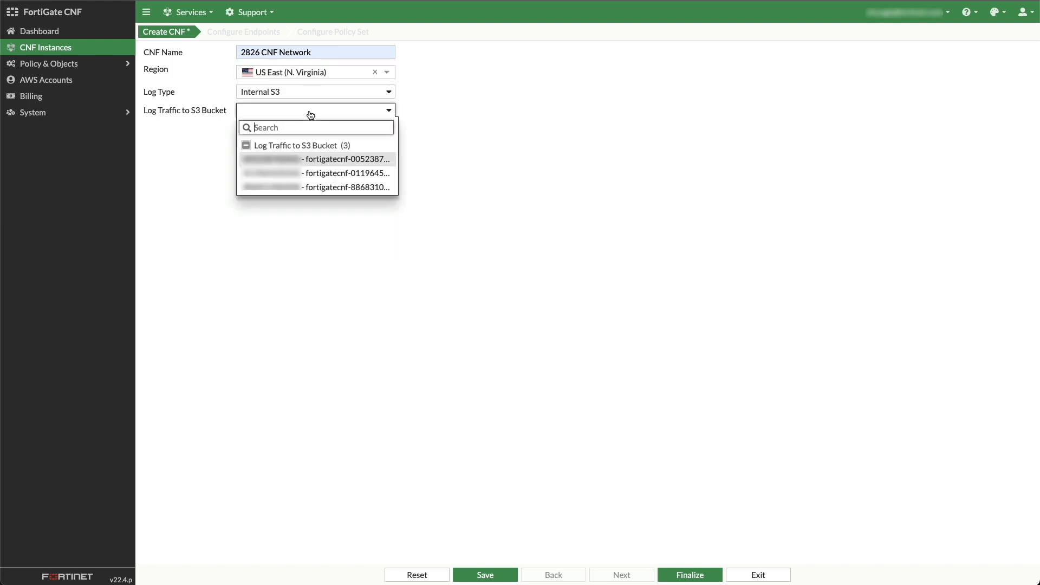
pyautogui.click(345, 159)
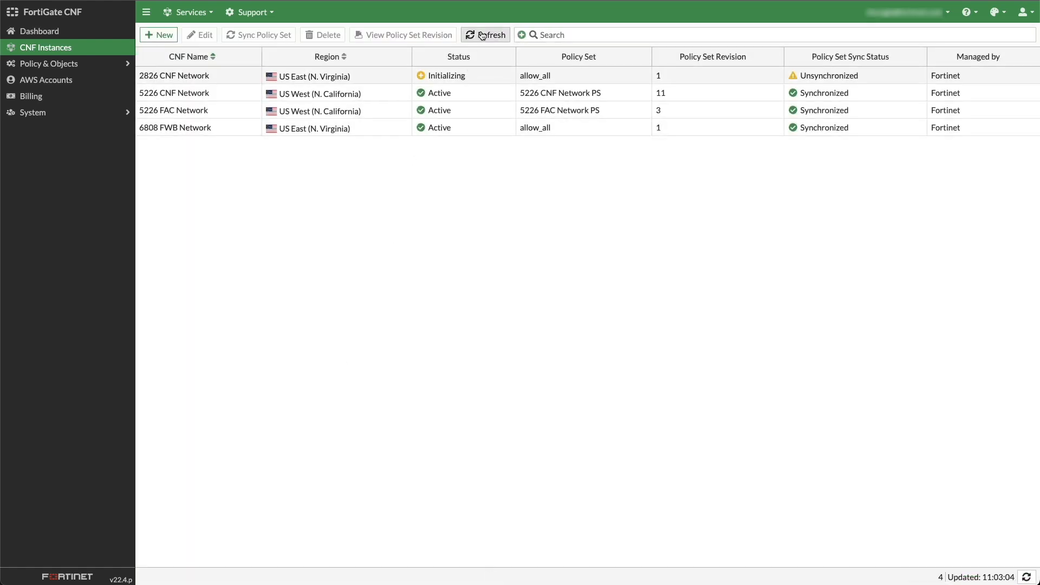
pyautogui.click(485, 35)
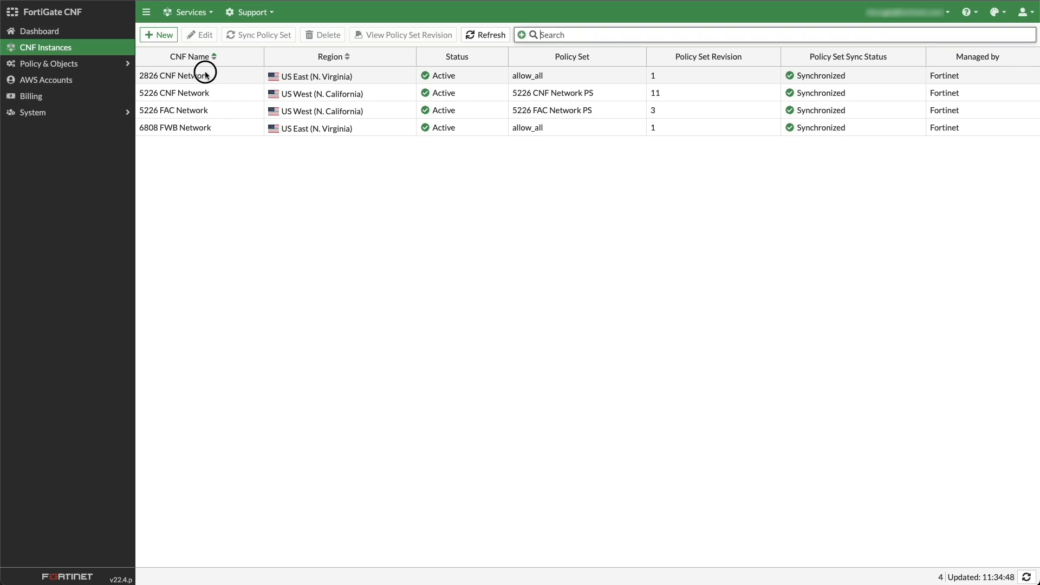
# Step: Open 2826 CNF Network's Configure Endpoints and start a new endpoint named CNF Network
pyautogui.doubleClick(182, 75)
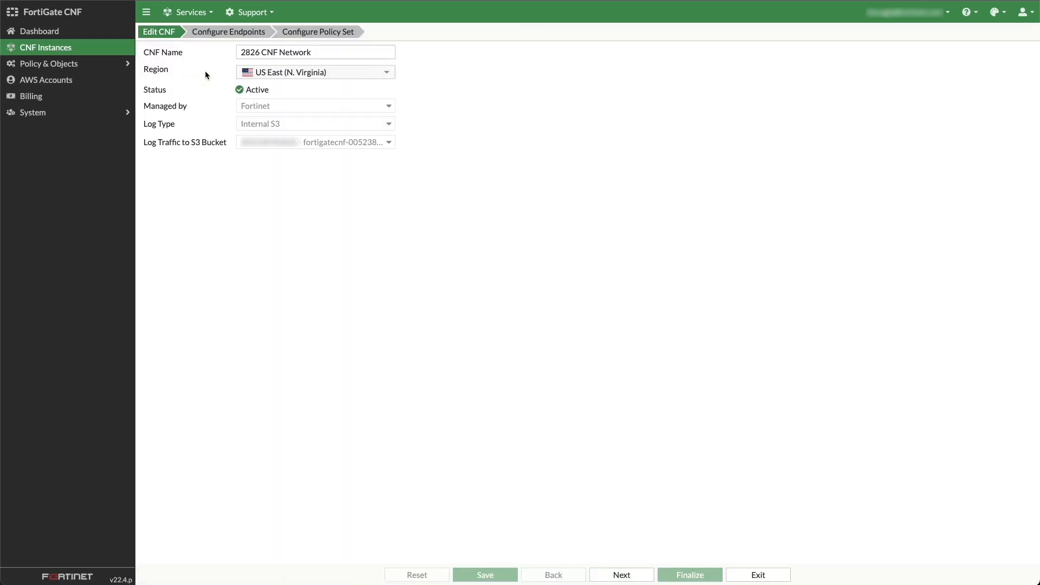
pyautogui.click(227, 32)
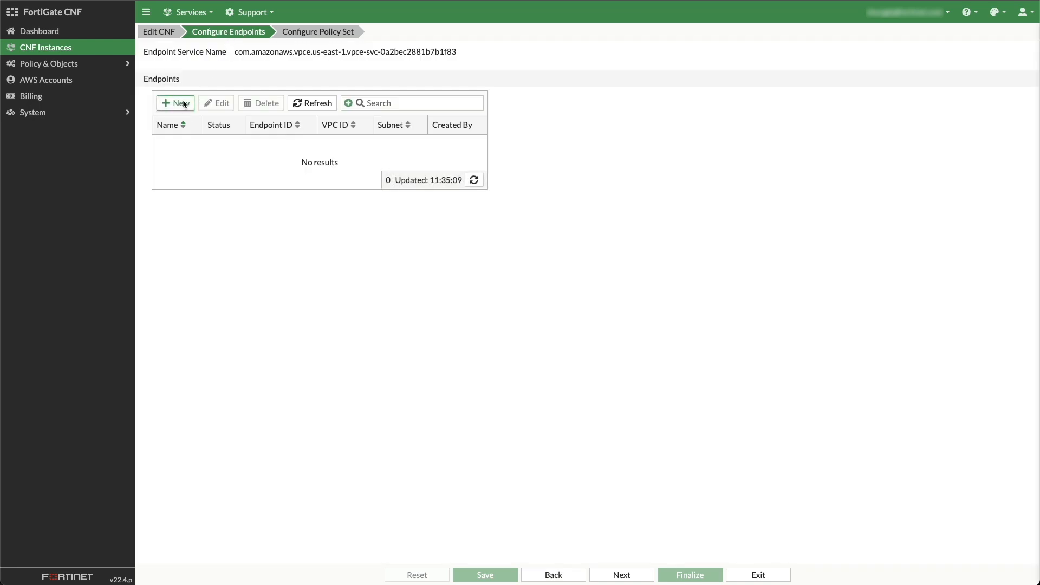
pyautogui.click(174, 103)
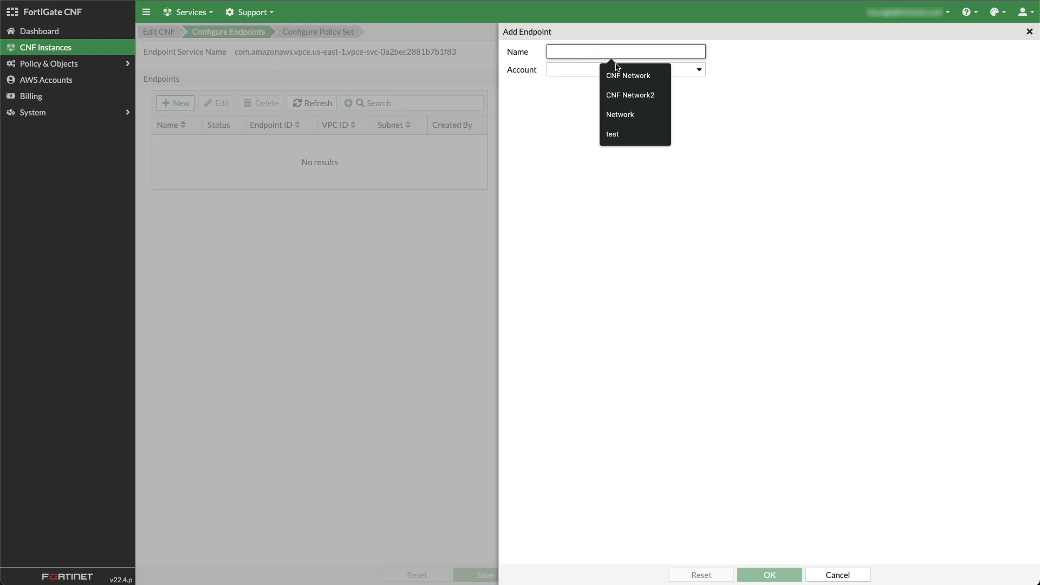
pyautogui.click(627, 75)
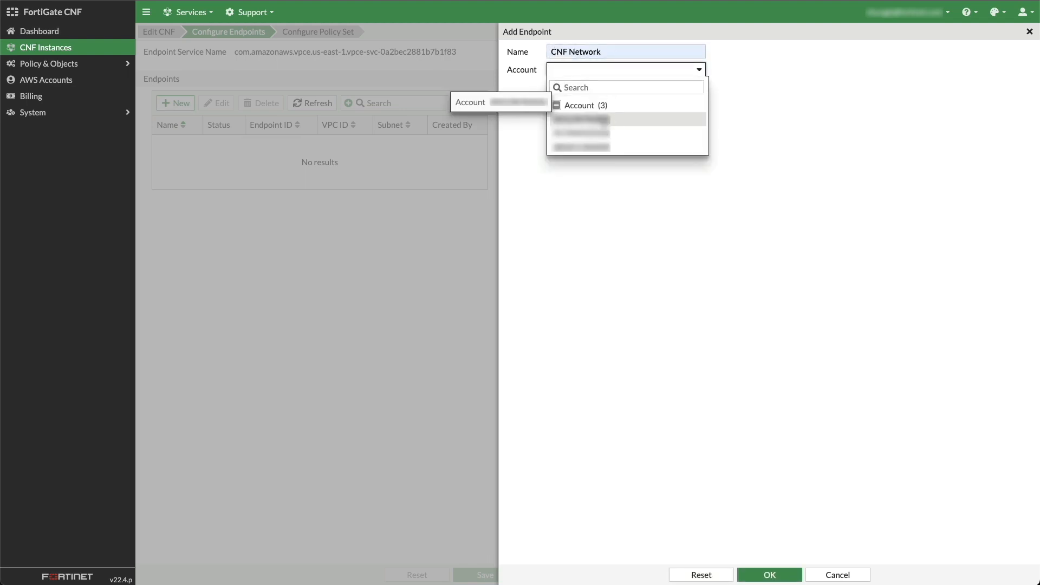
# Step: Set the AWS account and VPC vpc-084c0936becaf6e6d, restrict to tagged subnets and copy the tag key
pyautogui.click(579, 120)
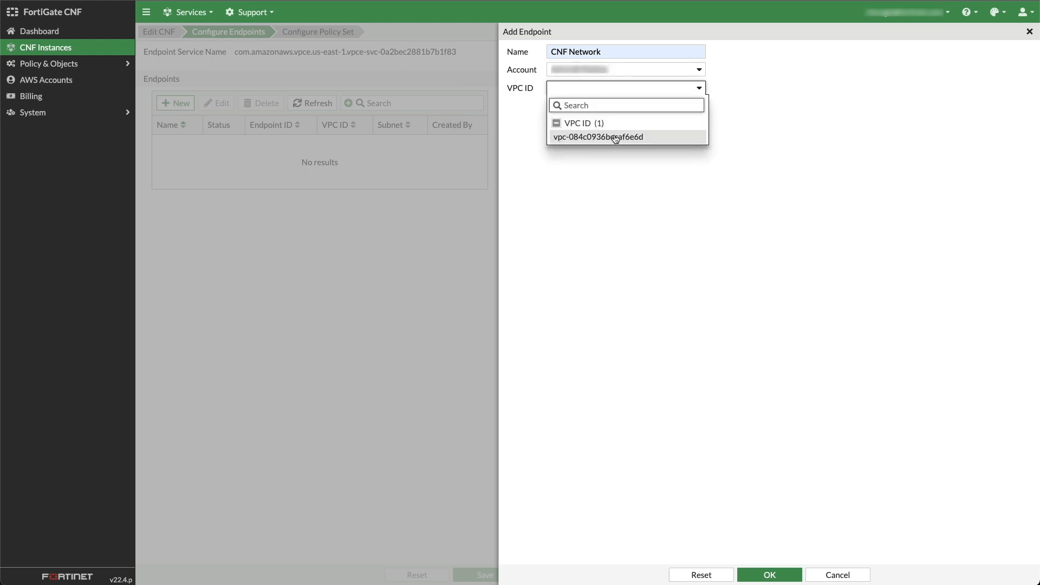
pyautogui.click(597, 137)
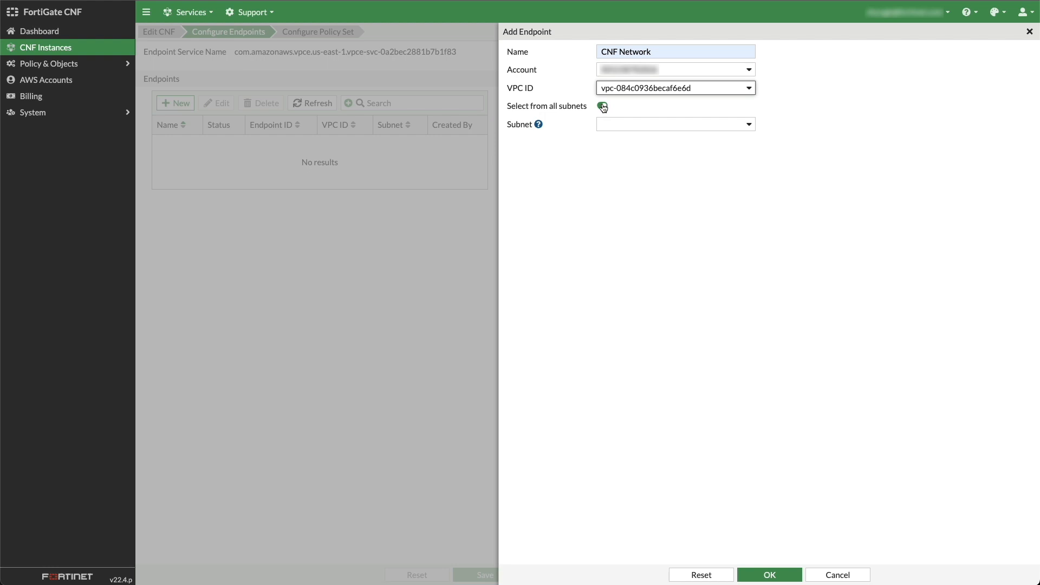
pyautogui.click(601, 105)
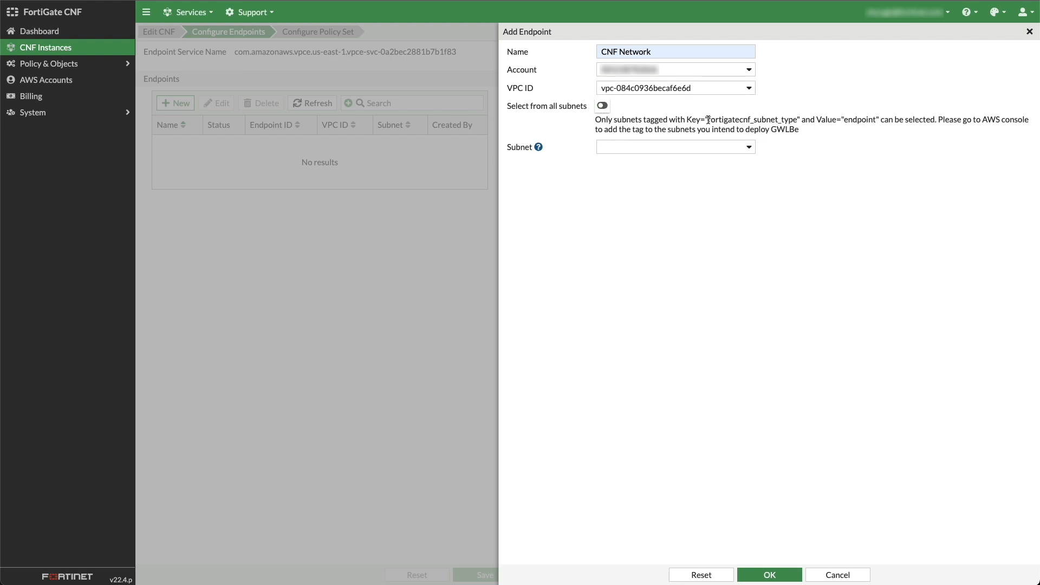
pyautogui.doubleClick(748, 119)
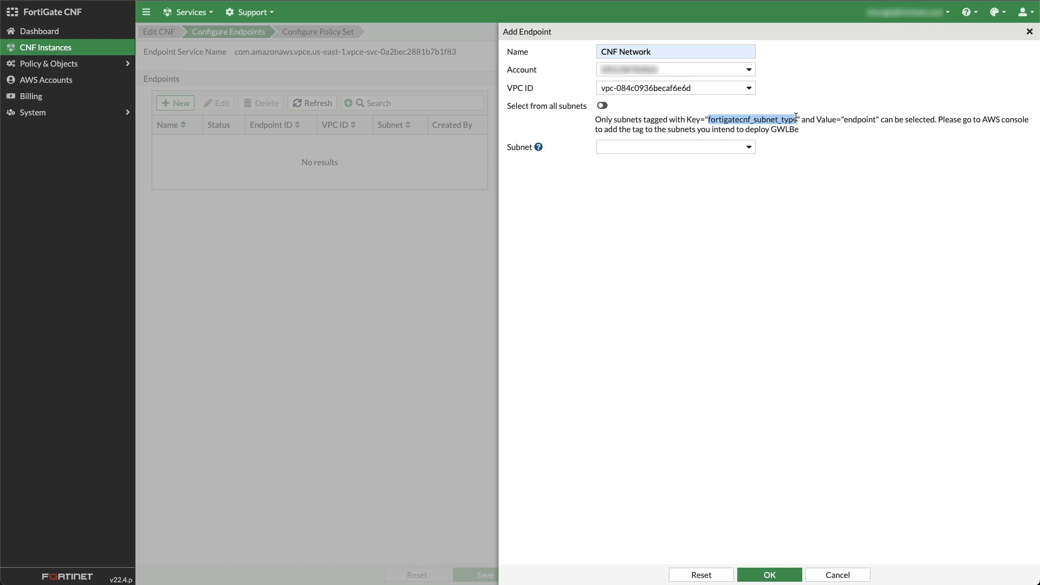
pyautogui.rightClick(794, 119)
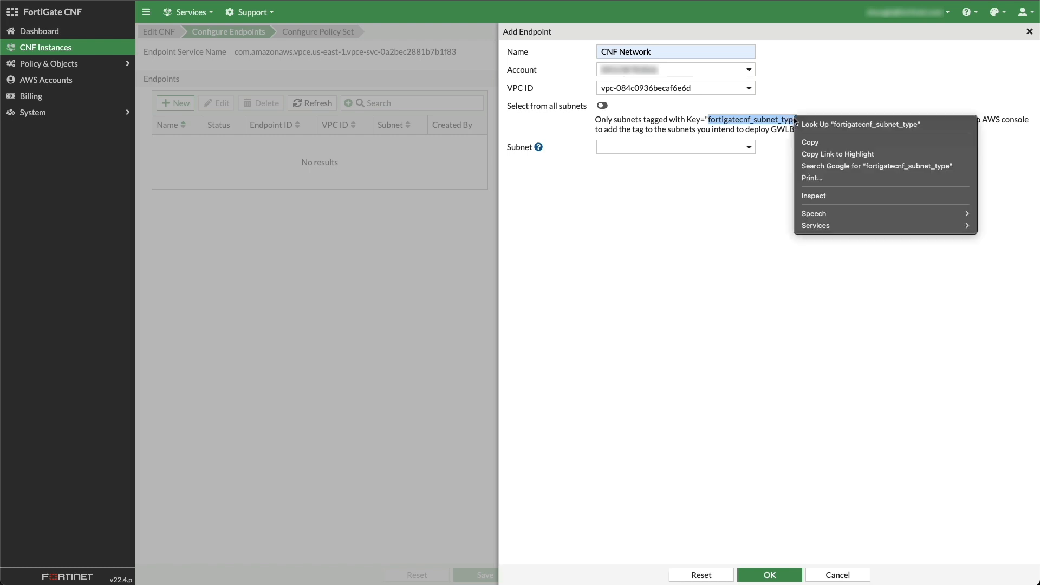
# Step: Copy the tag key, select the cnf subnet and add a new tag under Manage tags
pyautogui.click(384, 57)
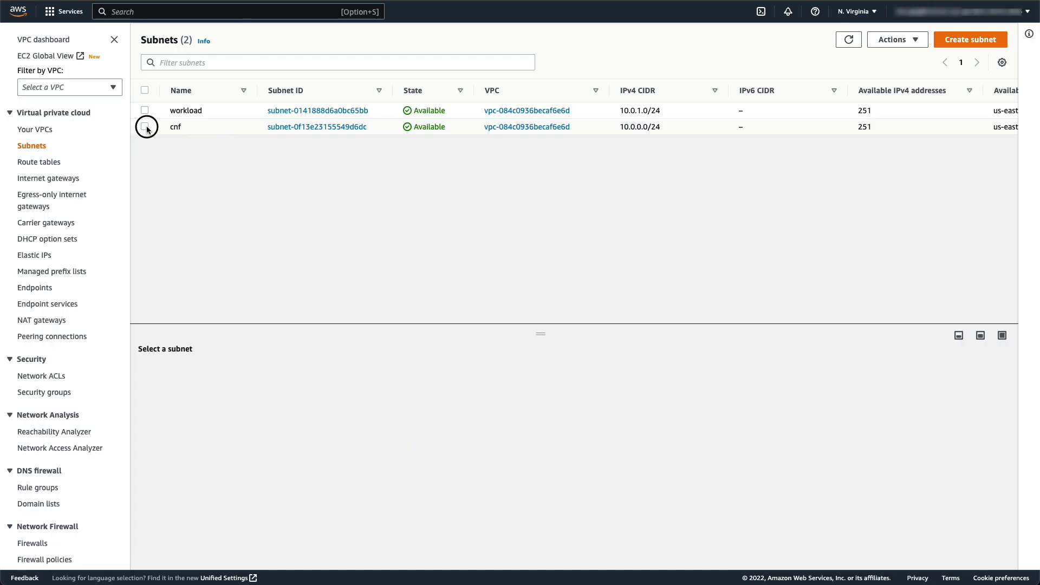
pyautogui.click(145, 127)
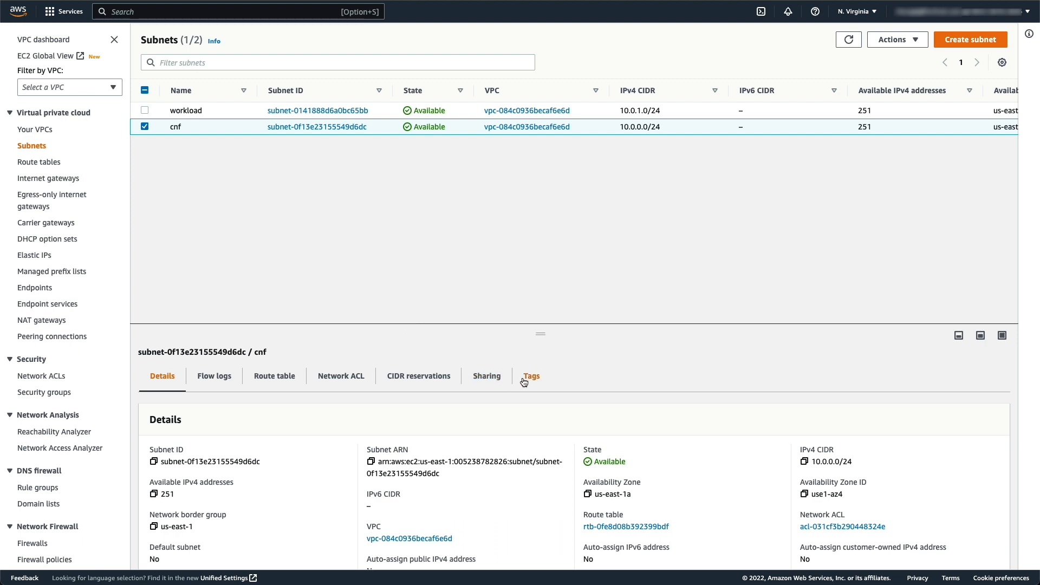
pyautogui.click(531, 375)
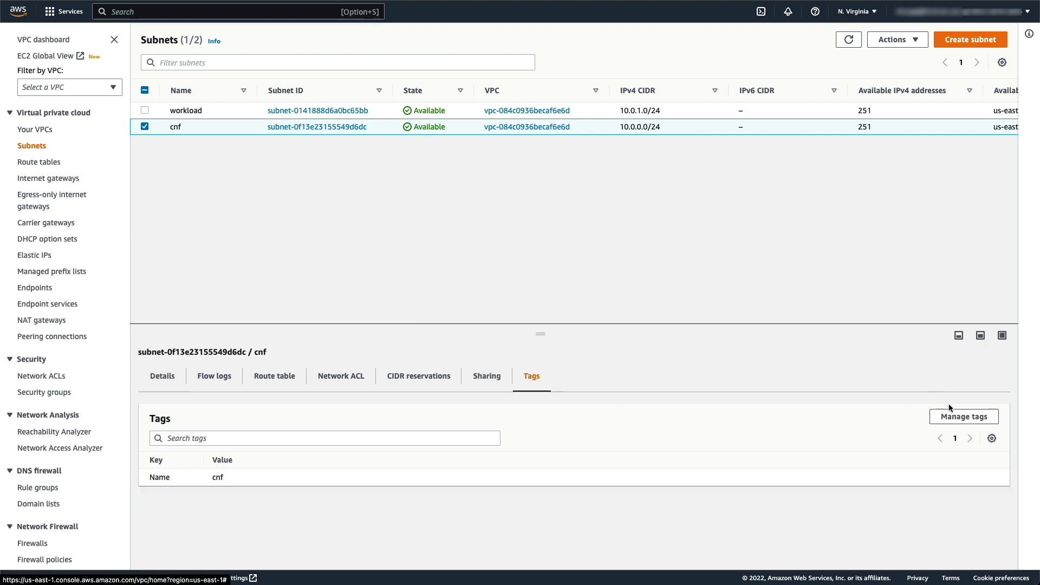
pyautogui.click(962, 416)
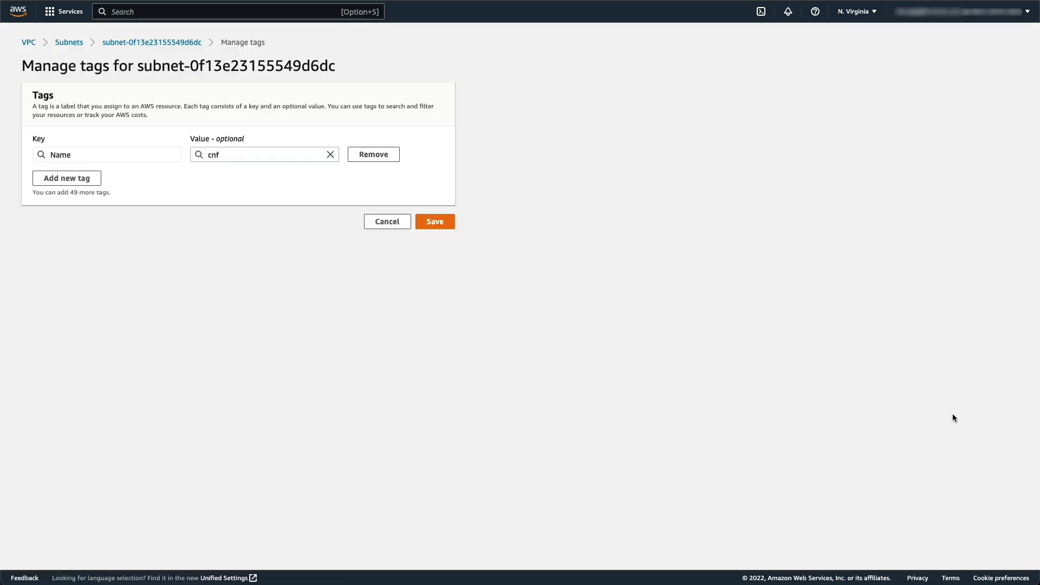
pyautogui.click(66, 178)
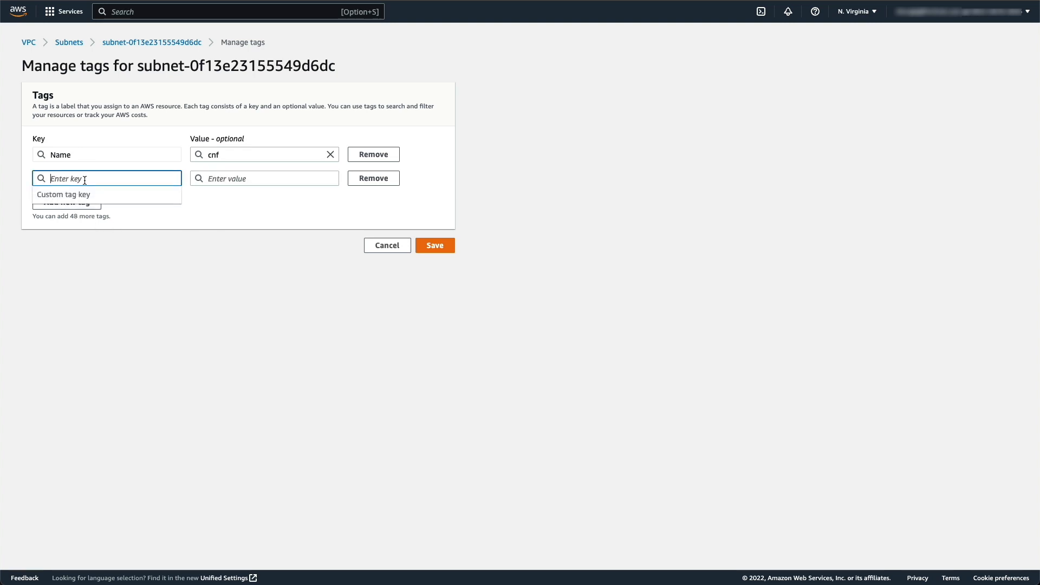
# Step: Save the tag fortigatecnf_subnet_type=endpoint on the cnf subnet and return to the endpoint form
pyautogui.rightClick(106, 178)
pyautogui.write('fortigatecnf_subnet_typ')
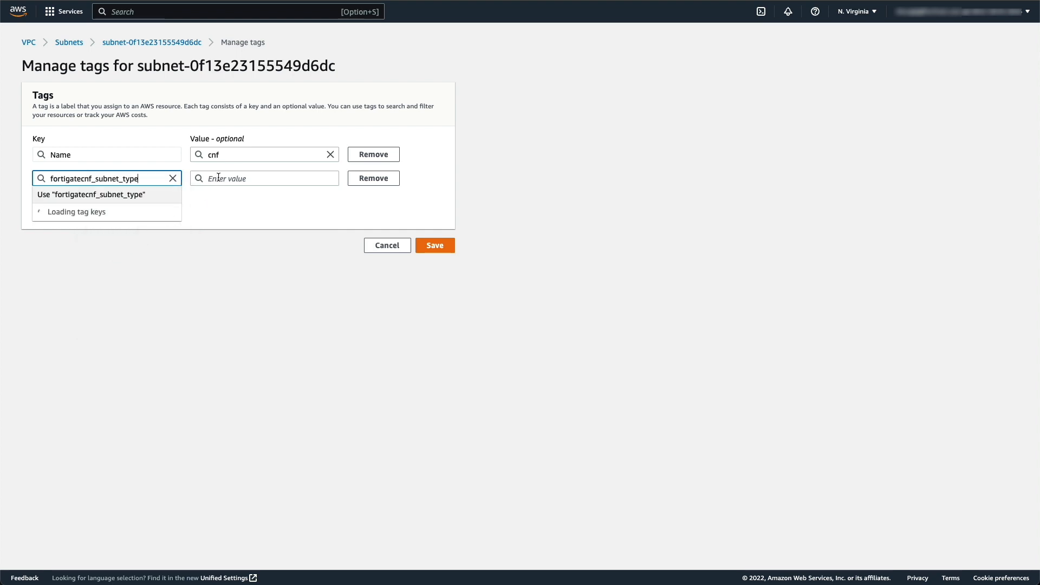
pyautogui.write('endpoint')
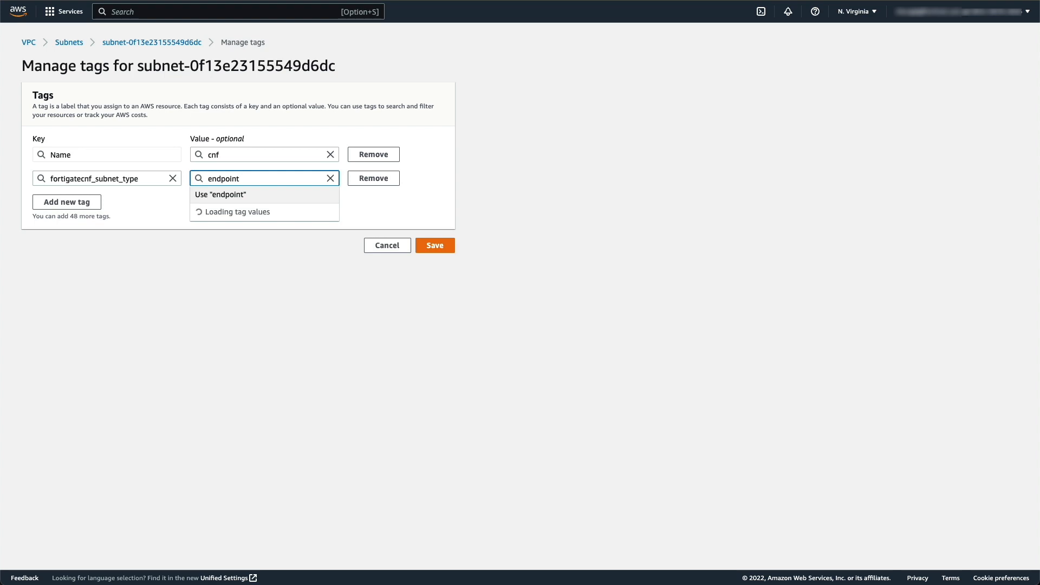
pyautogui.click(434, 244)
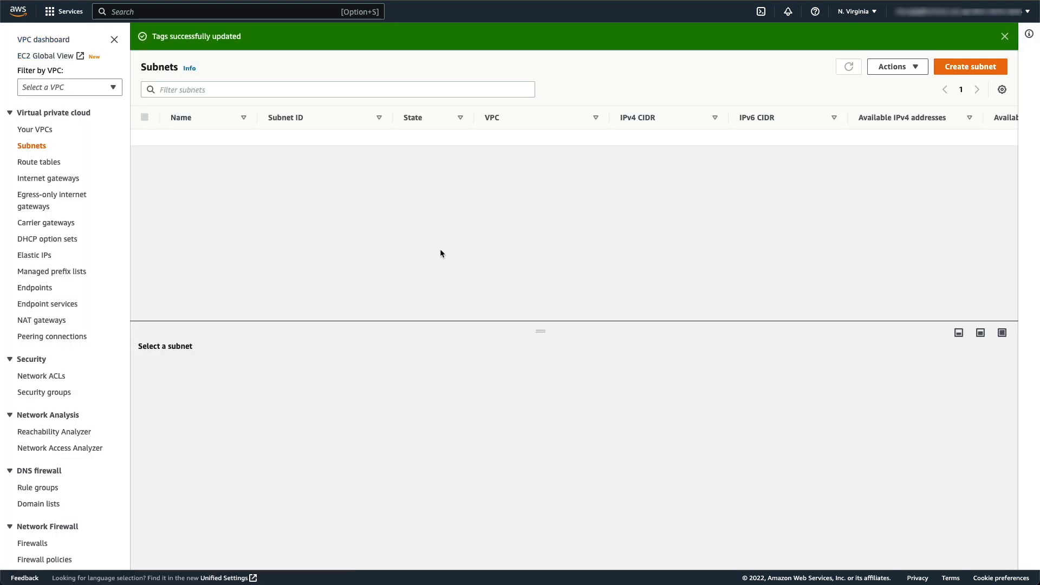
pyautogui.click(175, 152)
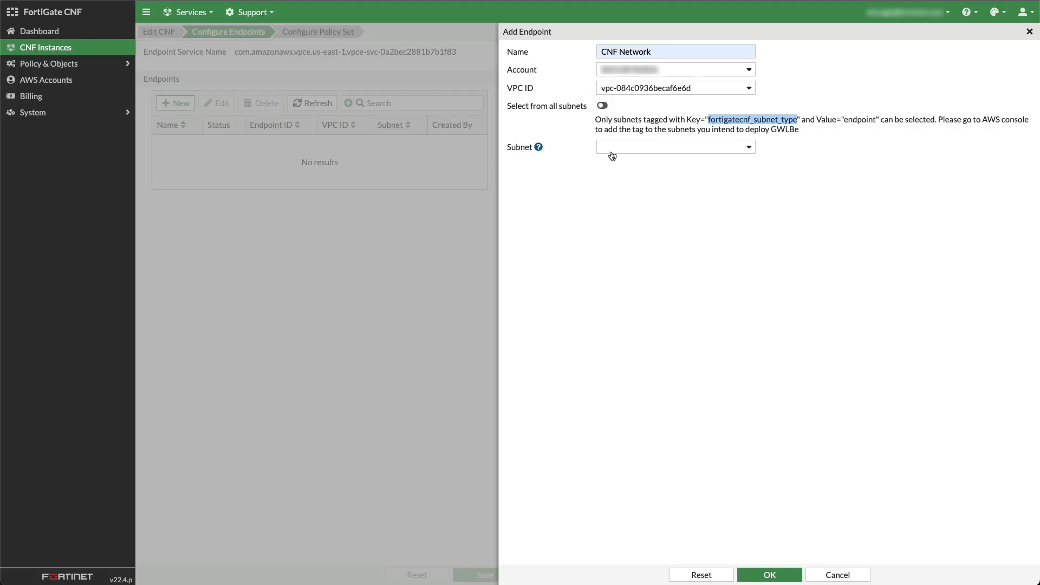
# Step: Set the endpoint subnet to cnf, confirm the CNF Network endpoint and refresh the endpoints list
pyautogui.click(673, 146)
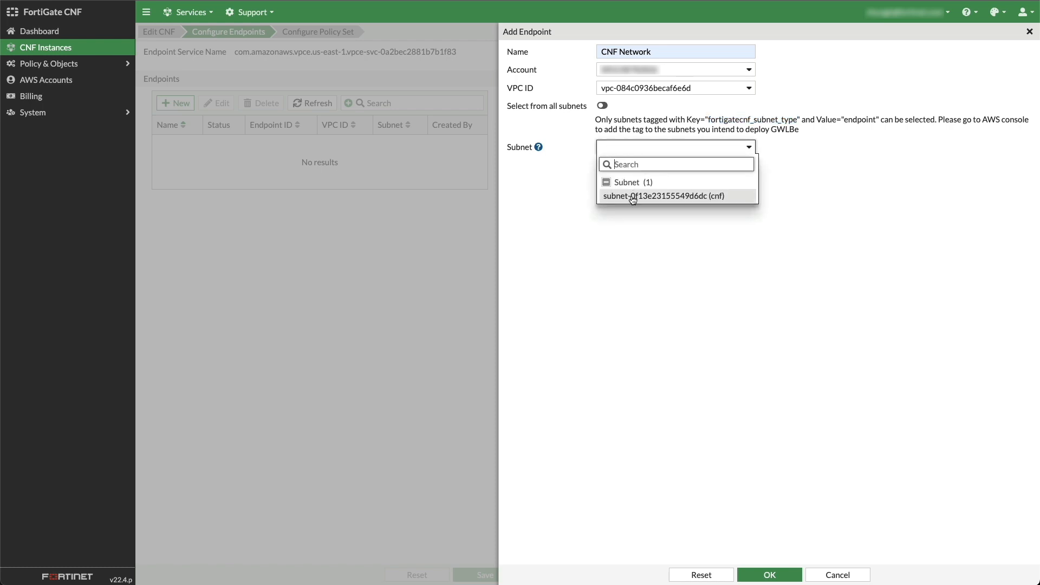
pyautogui.click(661, 196)
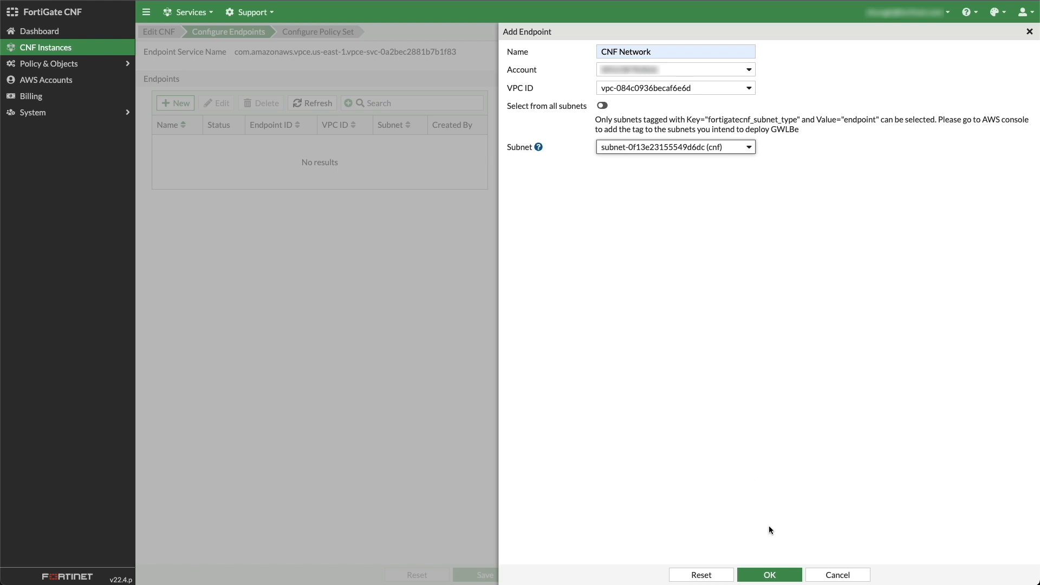
pyautogui.click(769, 574)
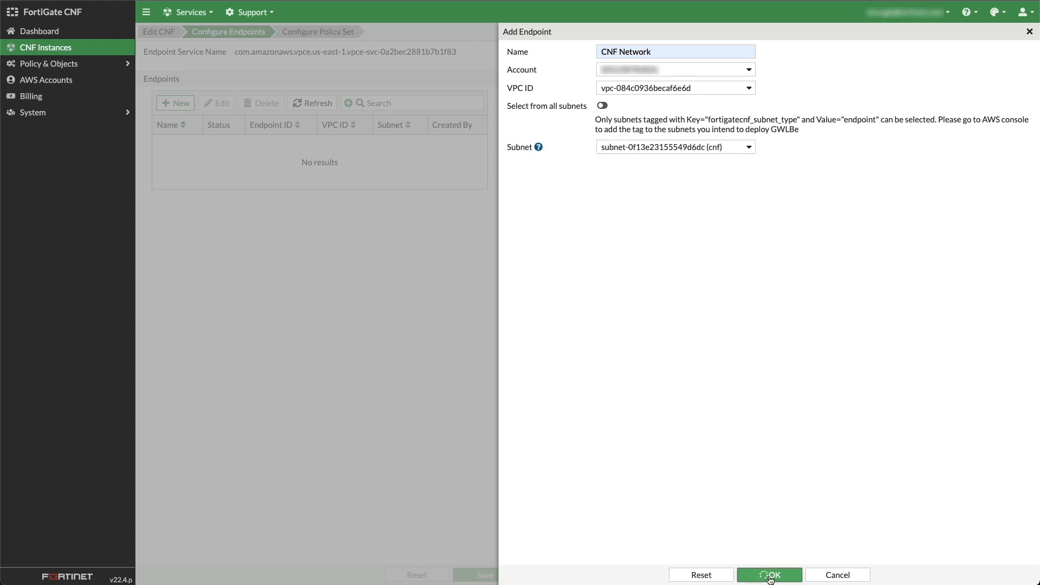
pyautogui.click(769, 574)
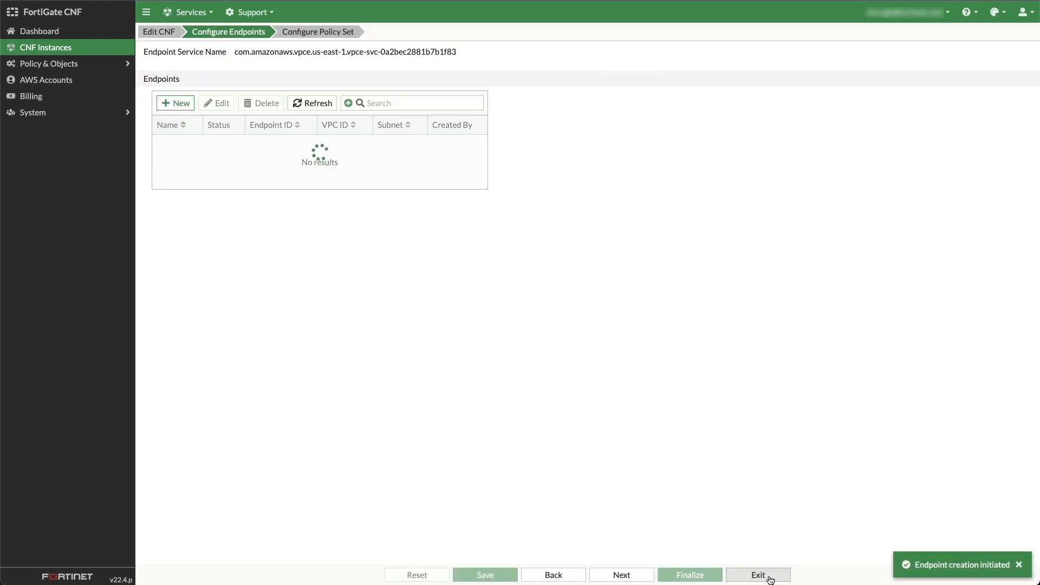
pyautogui.click(312, 103)
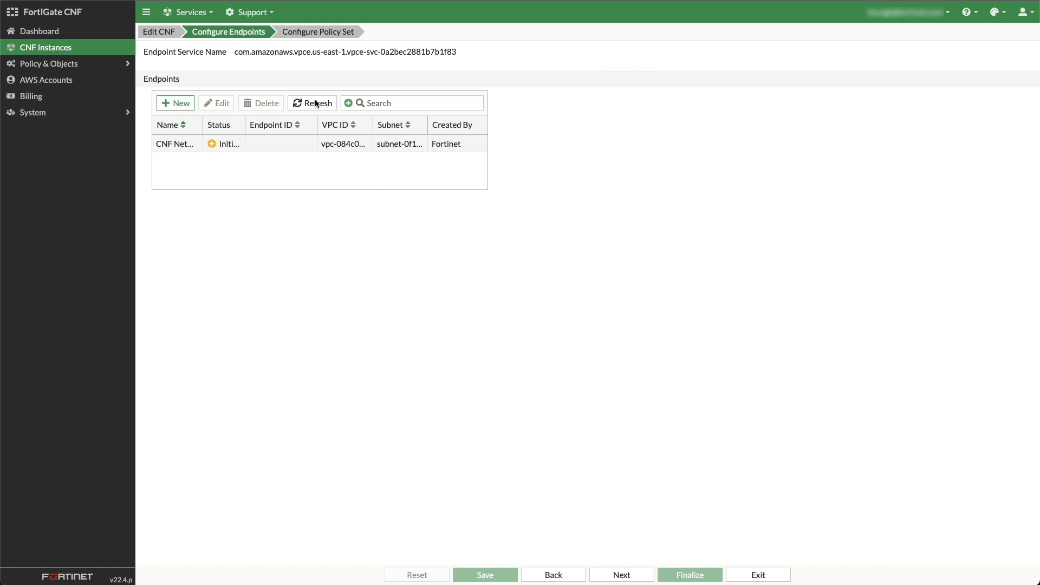
pyautogui.click(312, 103)
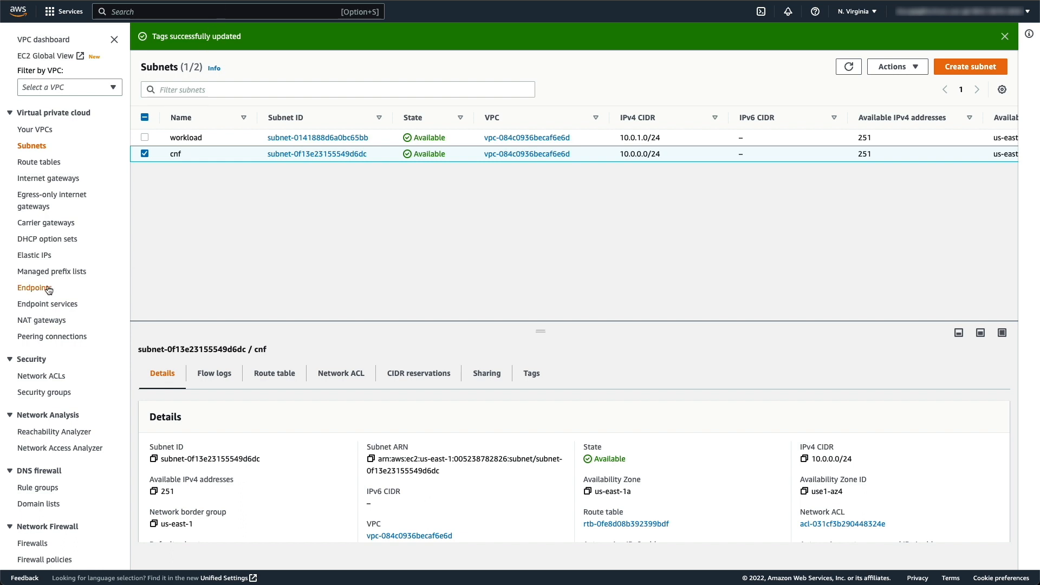
# Step: List the VPC endpoints and reload to show the Gateway Load Balancer endpoint as Available
pyautogui.click(35, 287)
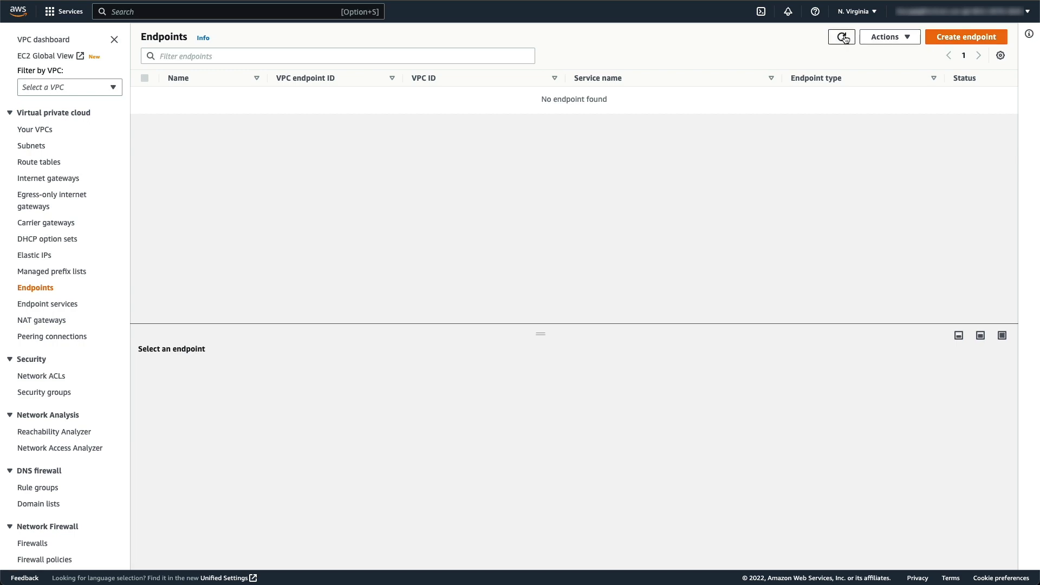
pyautogui.click(841, 36)
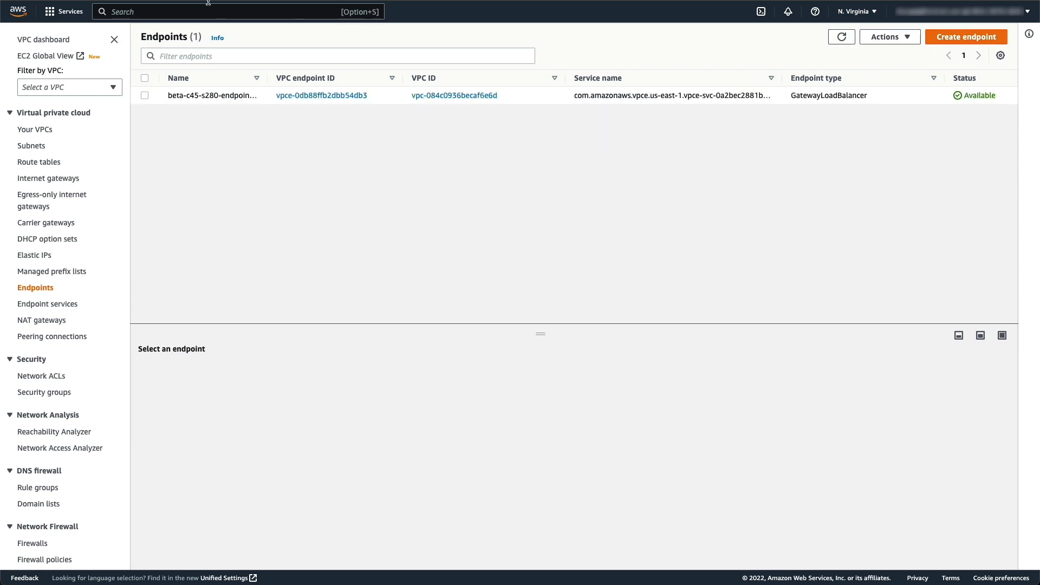
pyautogui.click(39, 161)
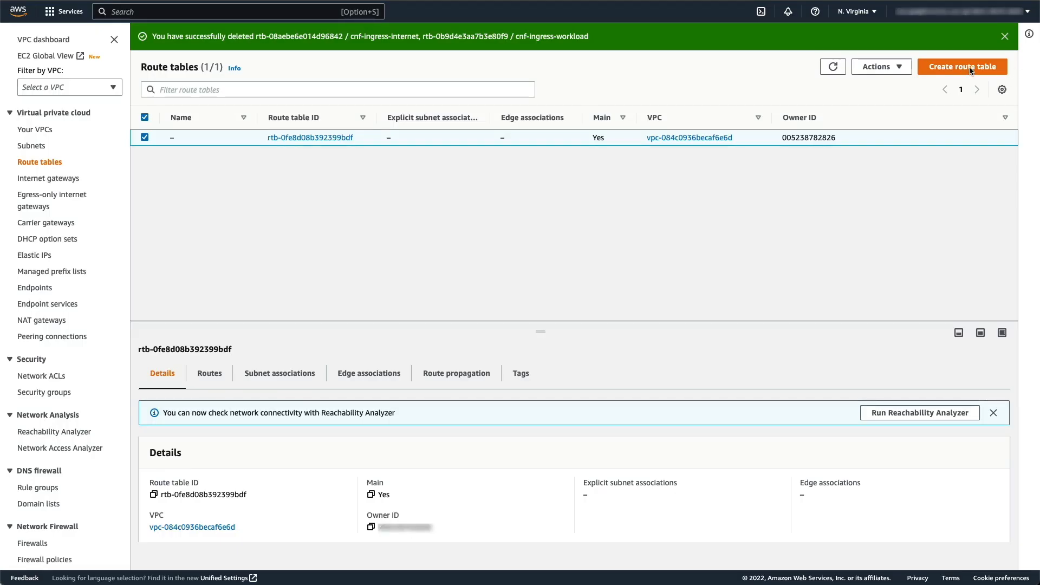
# Step: Start a new route table named cnf-ingress-workload and assign it to the VPC
pyautogui.click(961, 66)
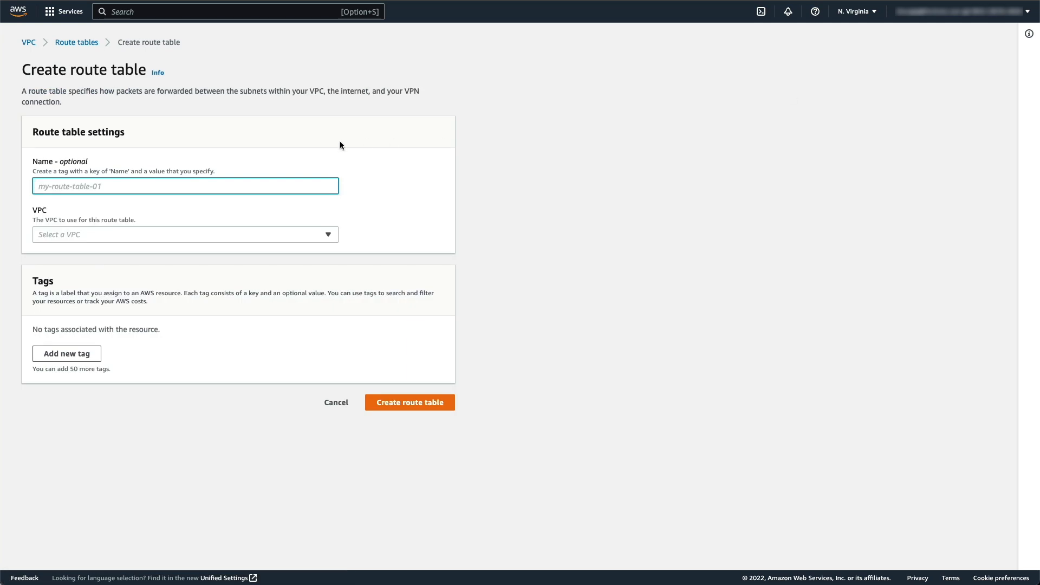
pyautogui.write('cnf-ingress-wo')
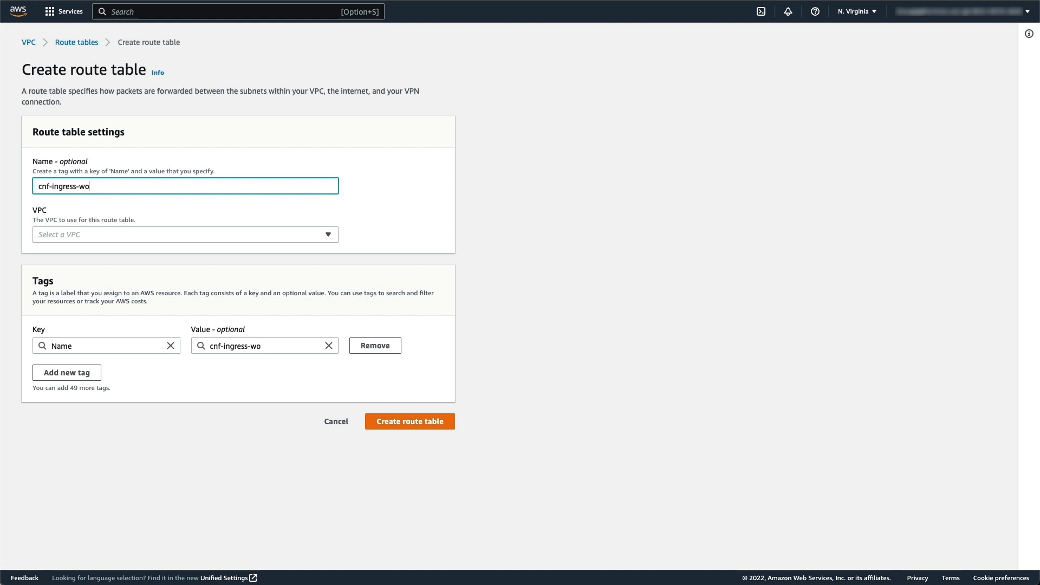
pyautogui.write('rkload')
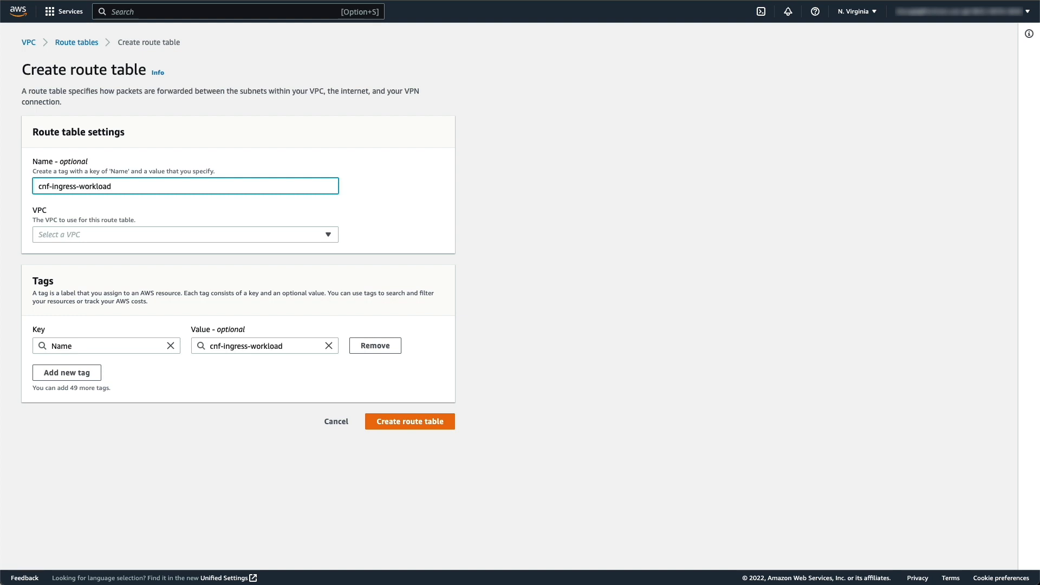
pyautogui.click(185, 234)
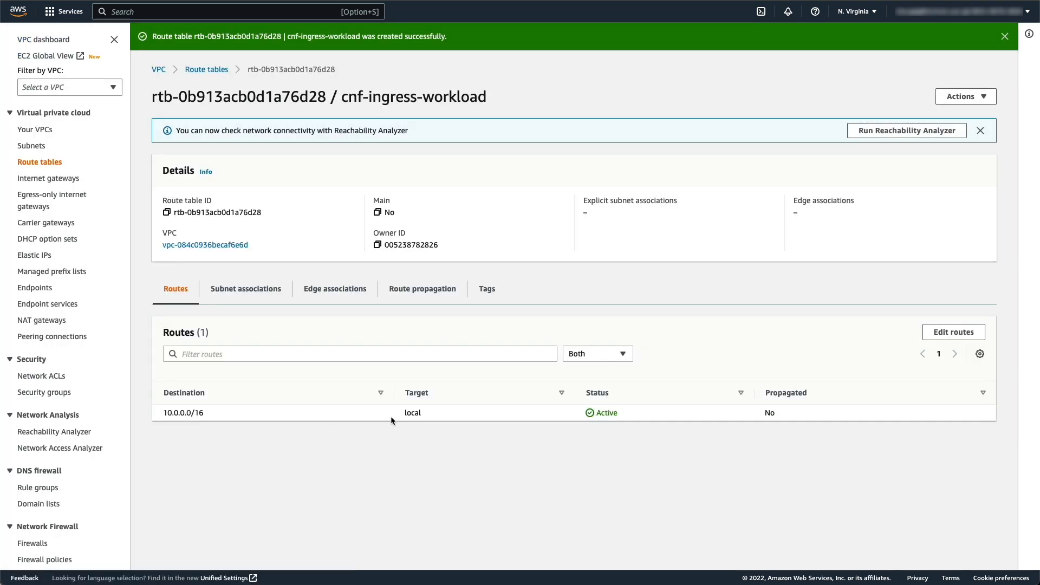
# Step: Add a 0.0.0.0/0 route targeting the CNF vpce endpoint and save the changes
pyautogui.click(952, 332)
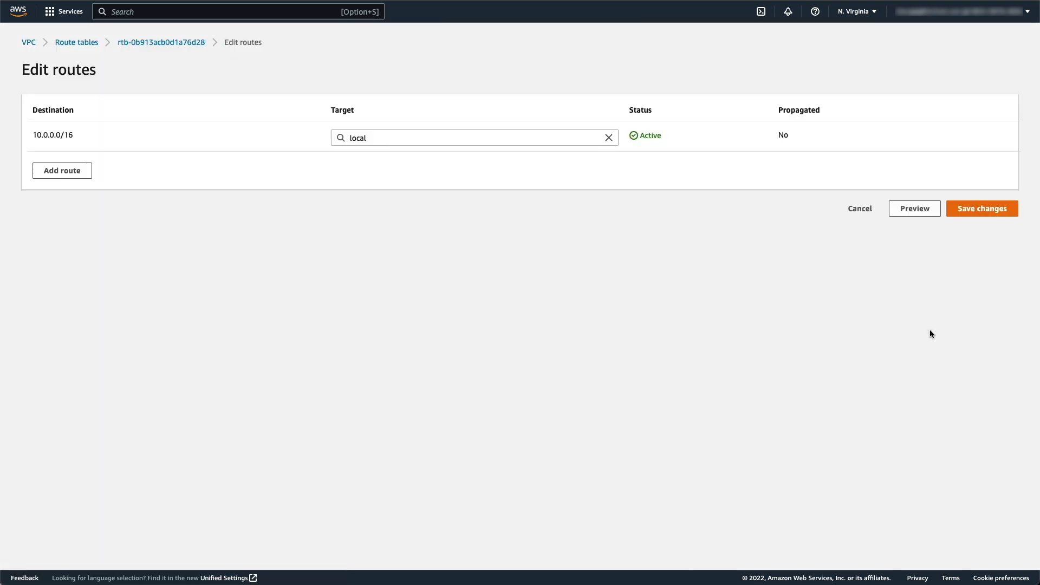
pyautogui.click(62, 170)
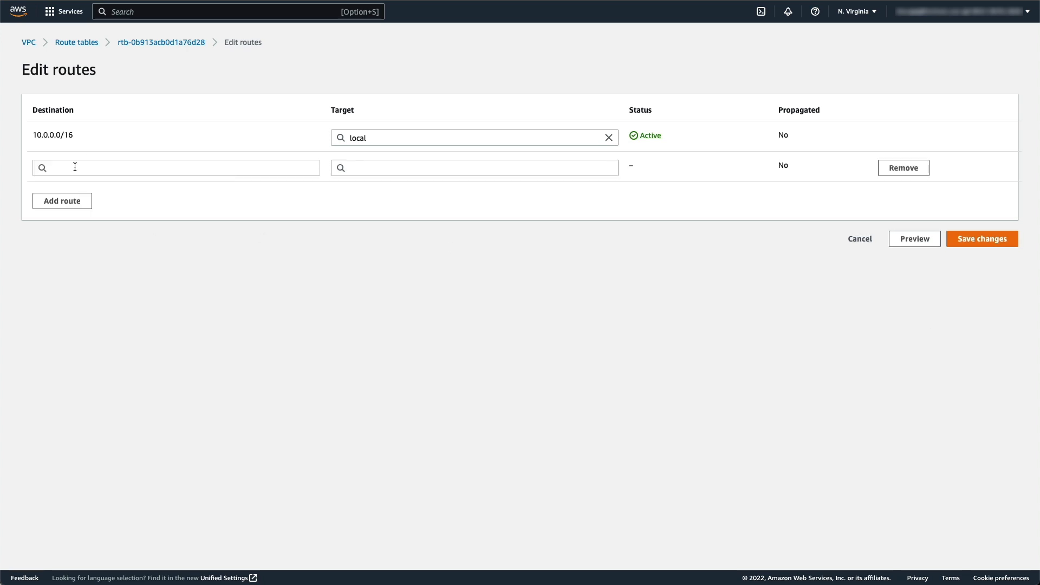
pyautogui.click(175, 167)
pyautogui.write('0.0.0.0/0')
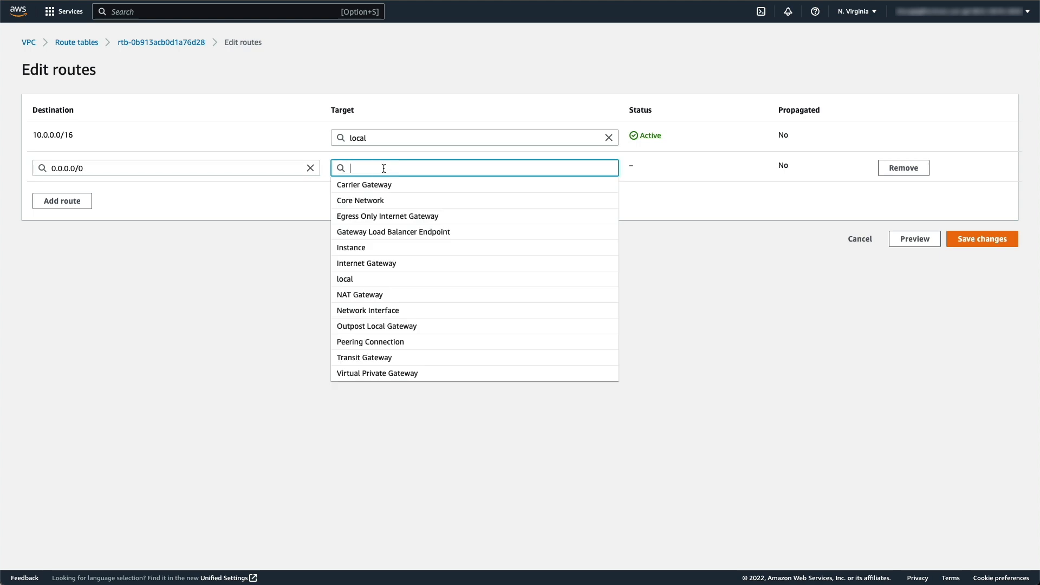
pyautogui.write('vpce-')
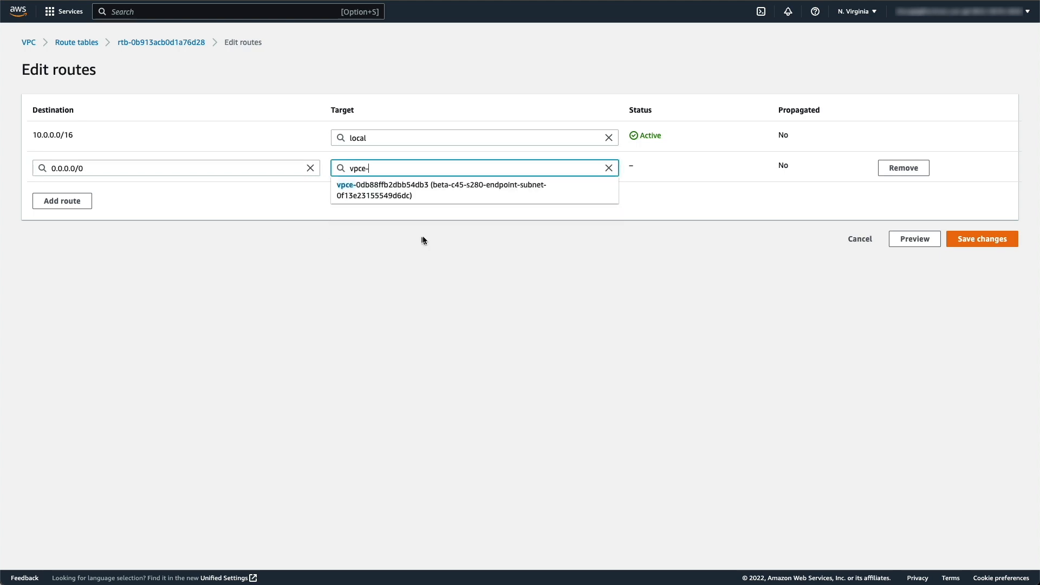
pyautogui.click(441, 189)
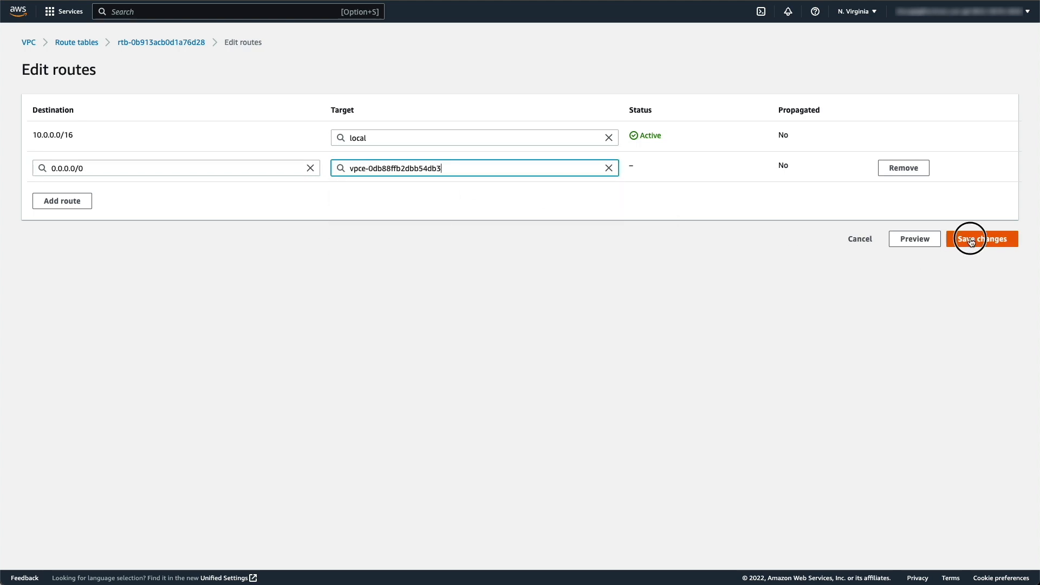
pyautogui.click(982, 238)
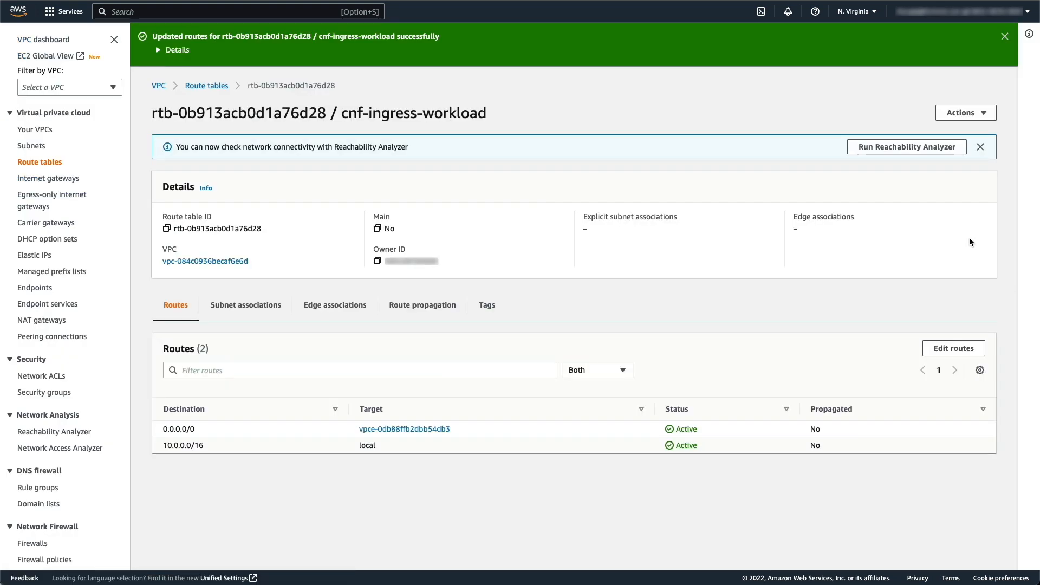
pyautogui.moveTo(206, 84)
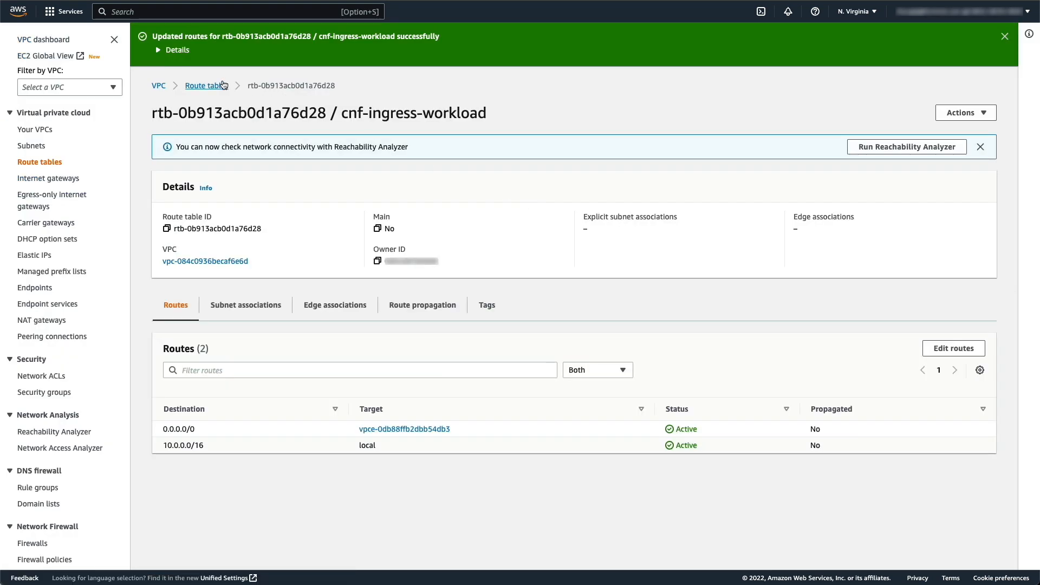
# Step: Create another route table named cnf-ingress-internet in the same VPC
pyautogui.click(203, 84)
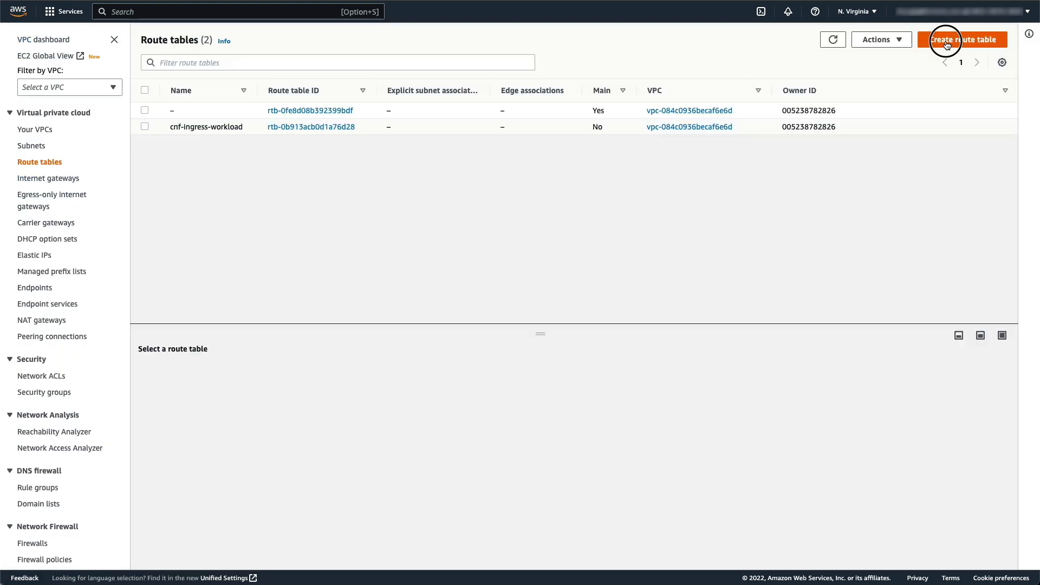
pyautogui.click(962, 39)
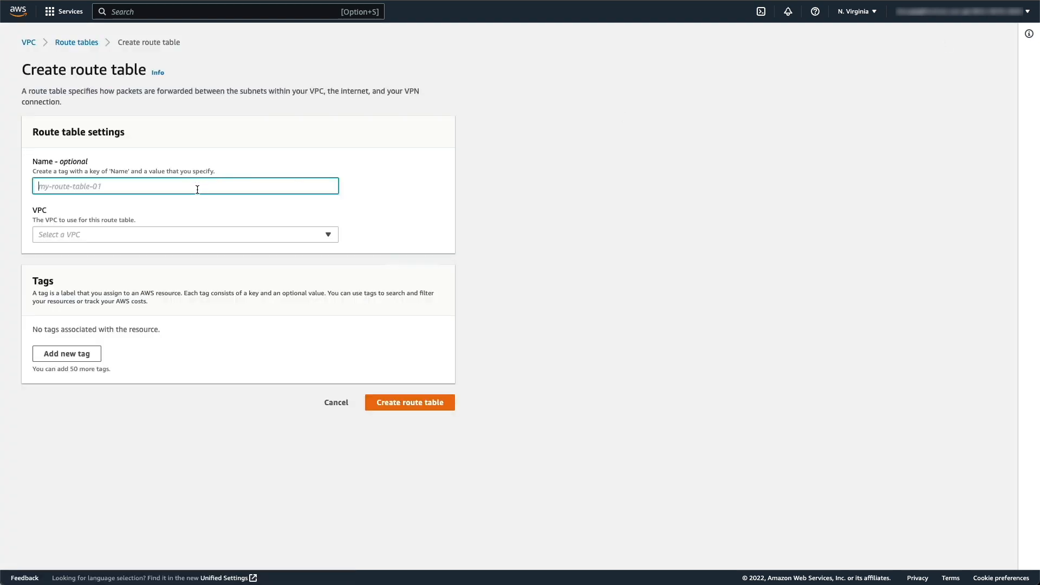
pyautogui.write('cnf-')
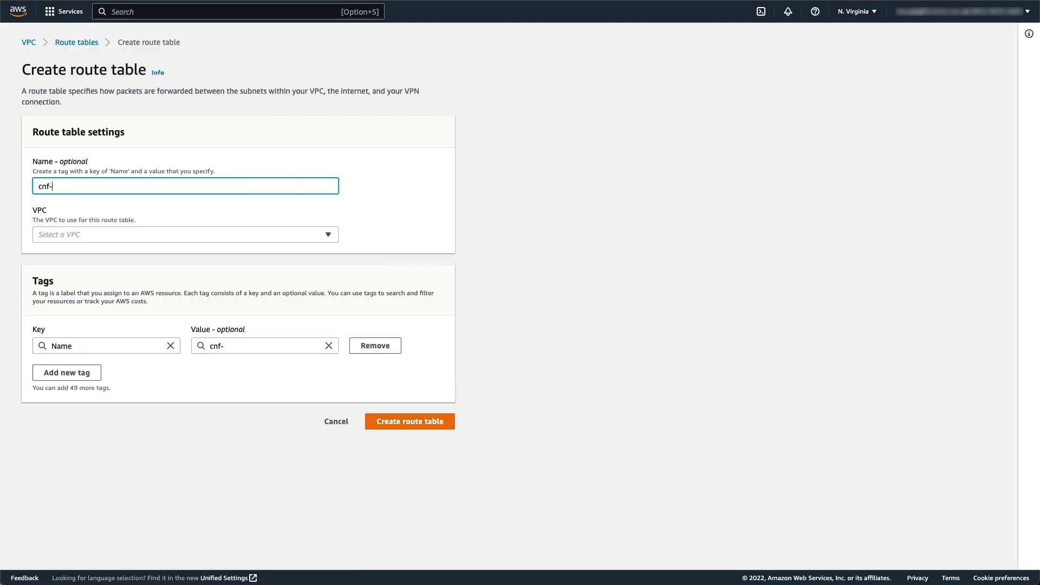
pyautogui.write('ingress-internet')
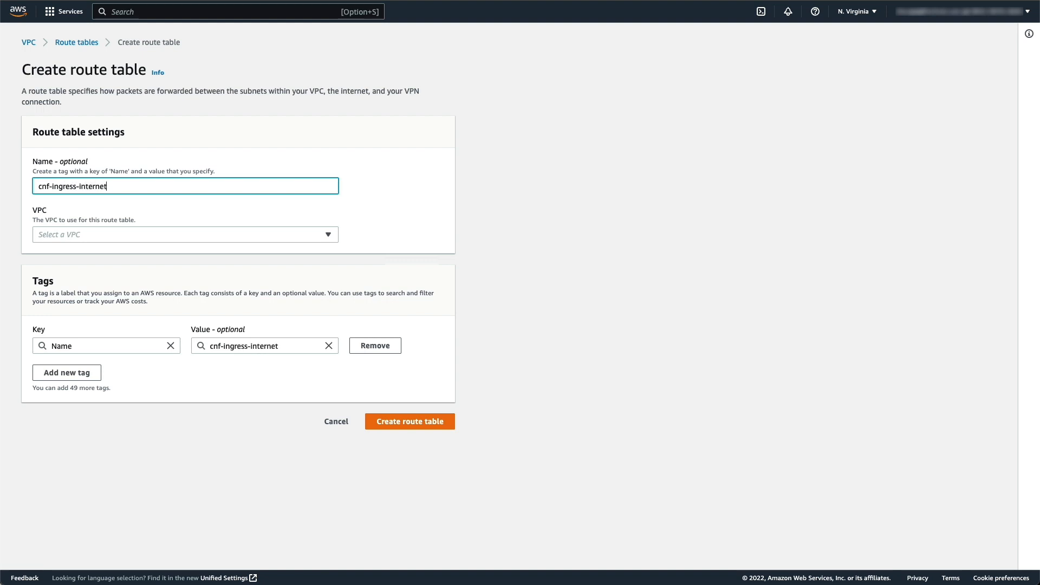
pyautogui.moveTo(175, 240)
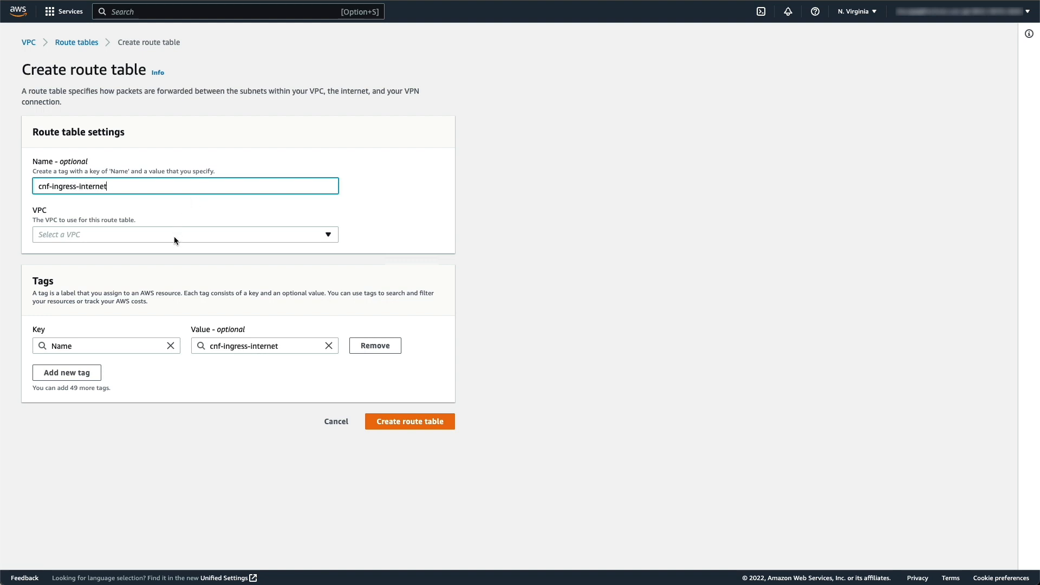
pyautogui.click(184, 234)
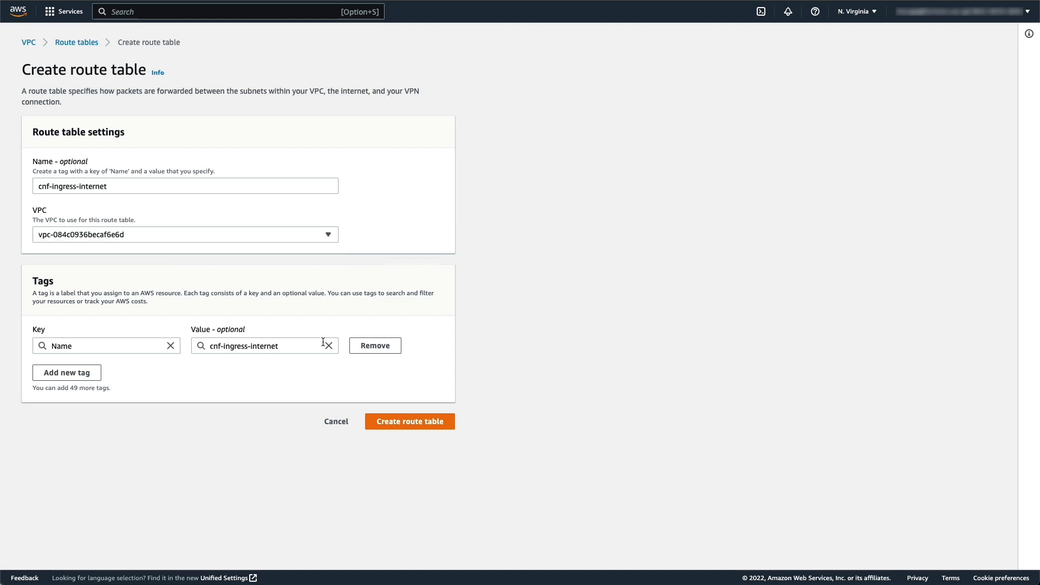
pyautogui.click(410, 422)
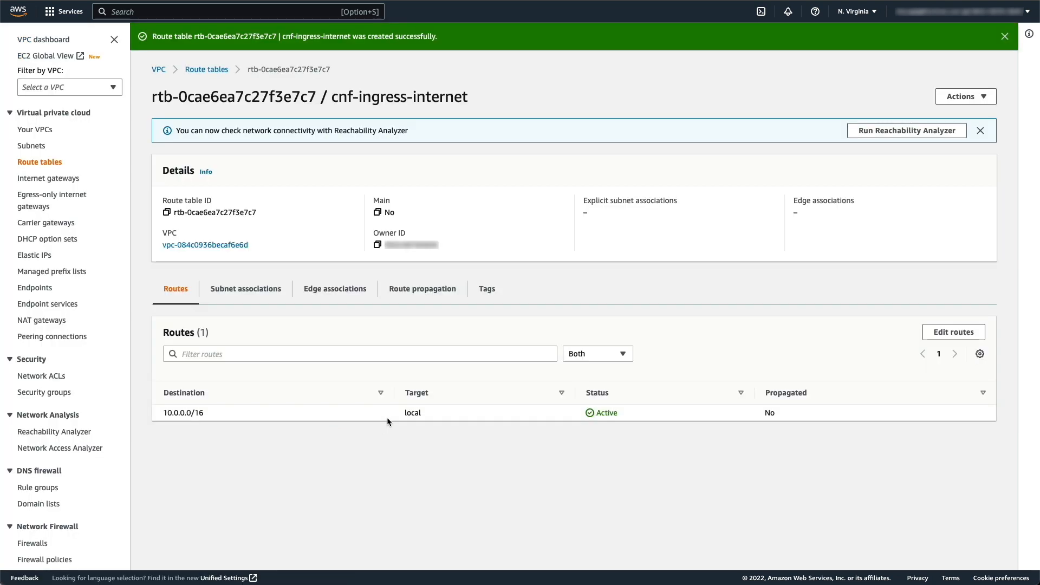
# Step: Add a 10.0.1.0/24 route targeting endpoint vpce-0db88ffb2dbb54db3 and save it
pyautogui.click(952, 331)
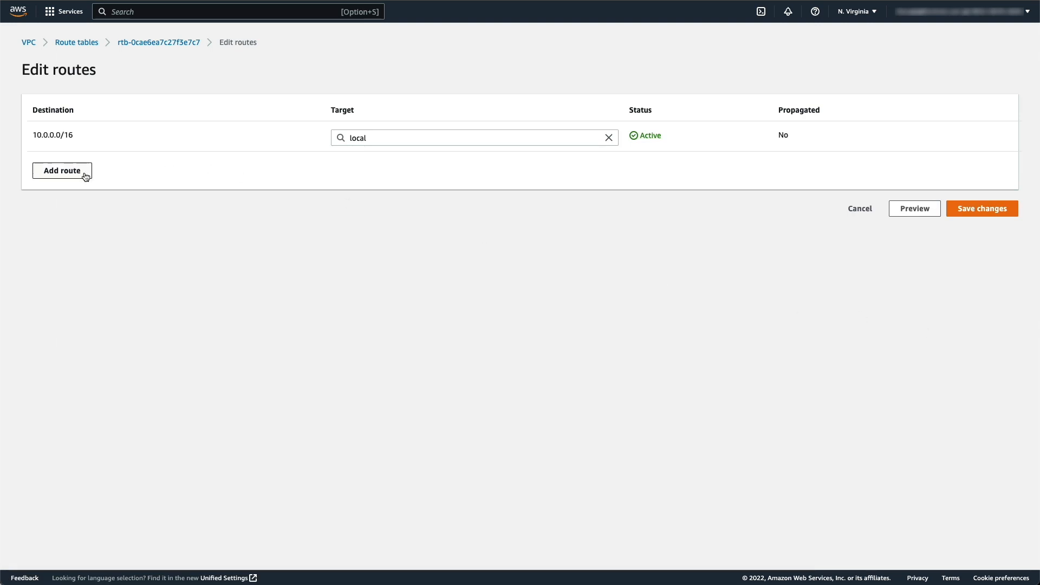
pyautogui.click(62, 170)
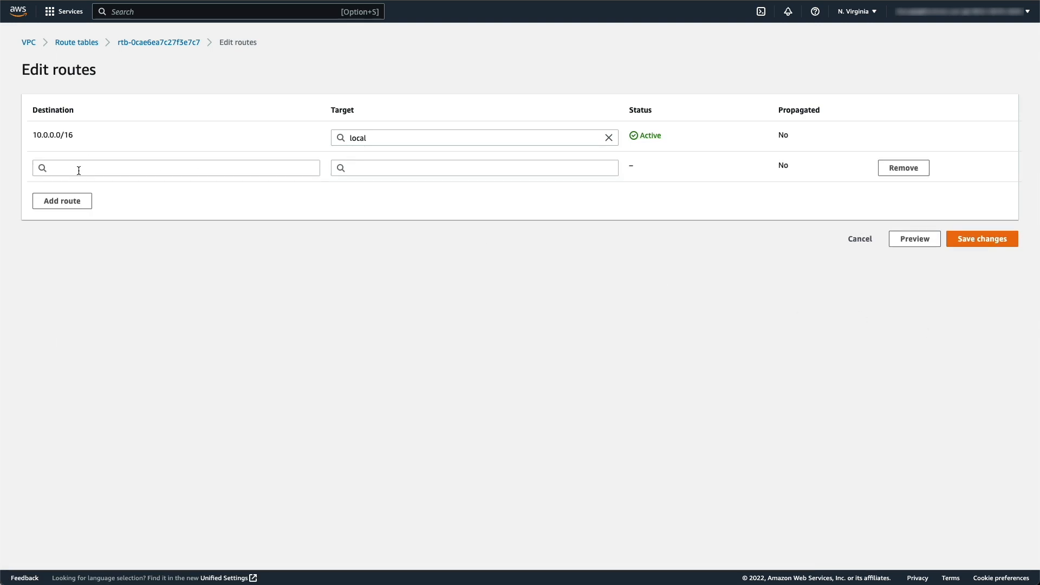
pyautogui.write('10.0.1.0/24')
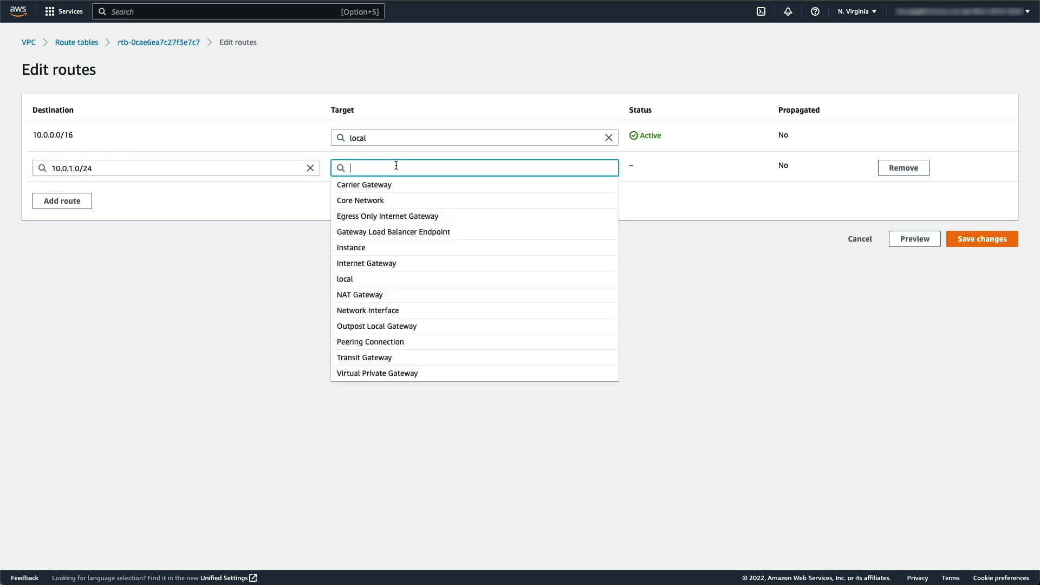
pyautogui.write('vpce-')
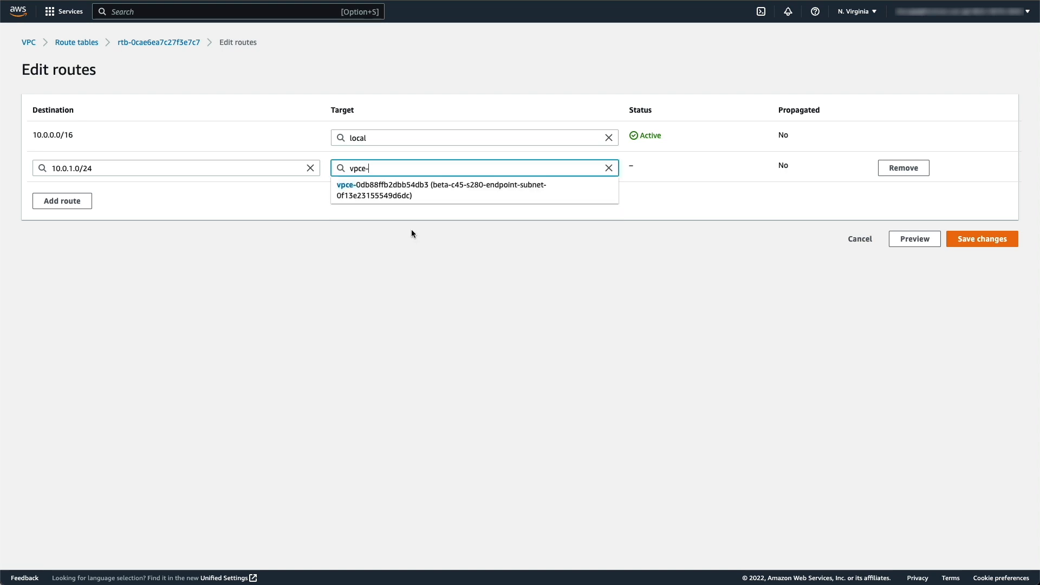
pyautogui.click(440, 189)
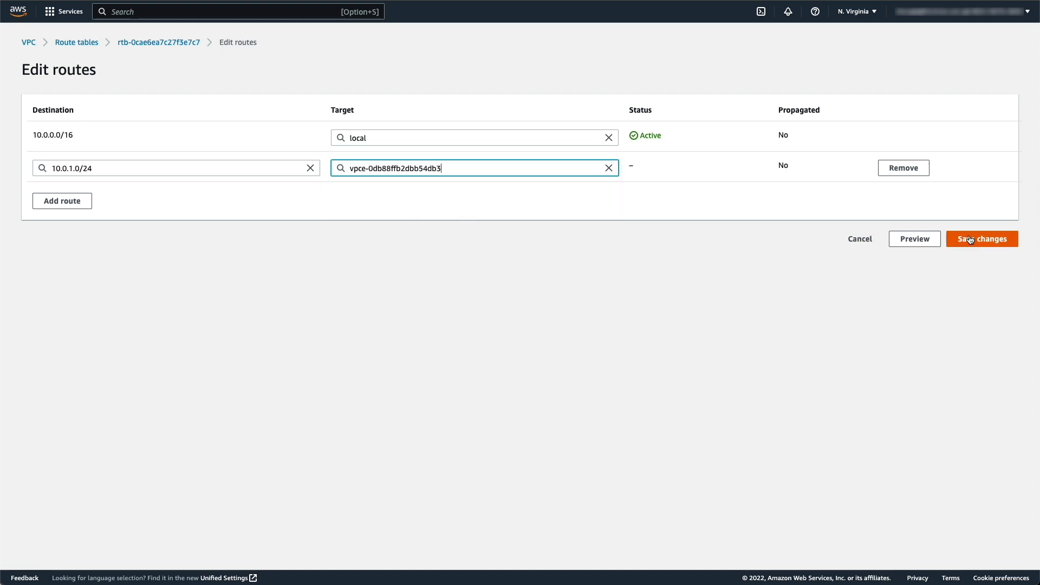
pyautogui.click(981, 238)
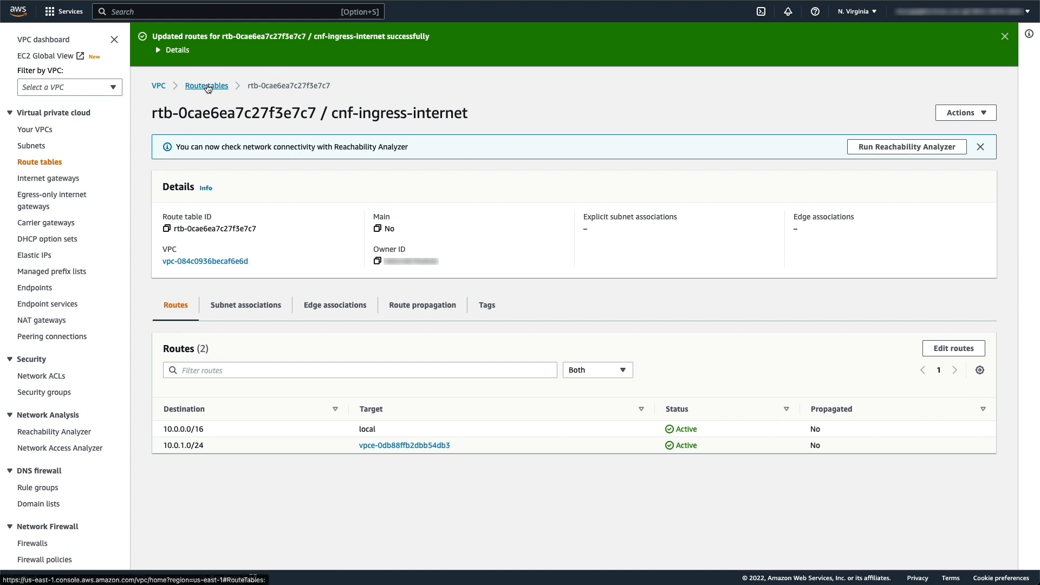
# Step: Create a route table named cnf-egress-igw in VPC vpc-084c0936becaf6e6d
pyautogui.click(206, 85)
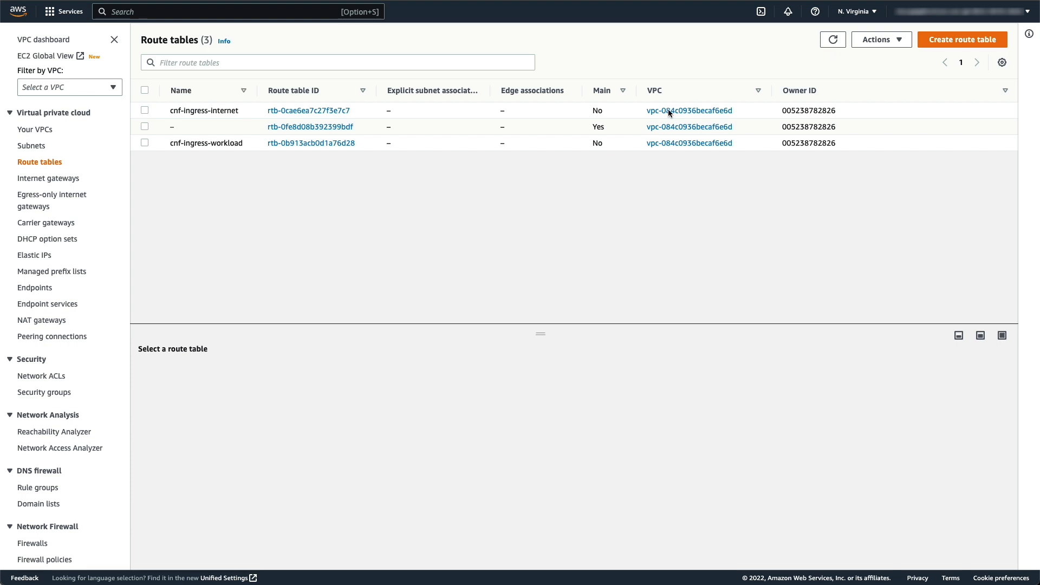
pyautogui.click(960, 39)
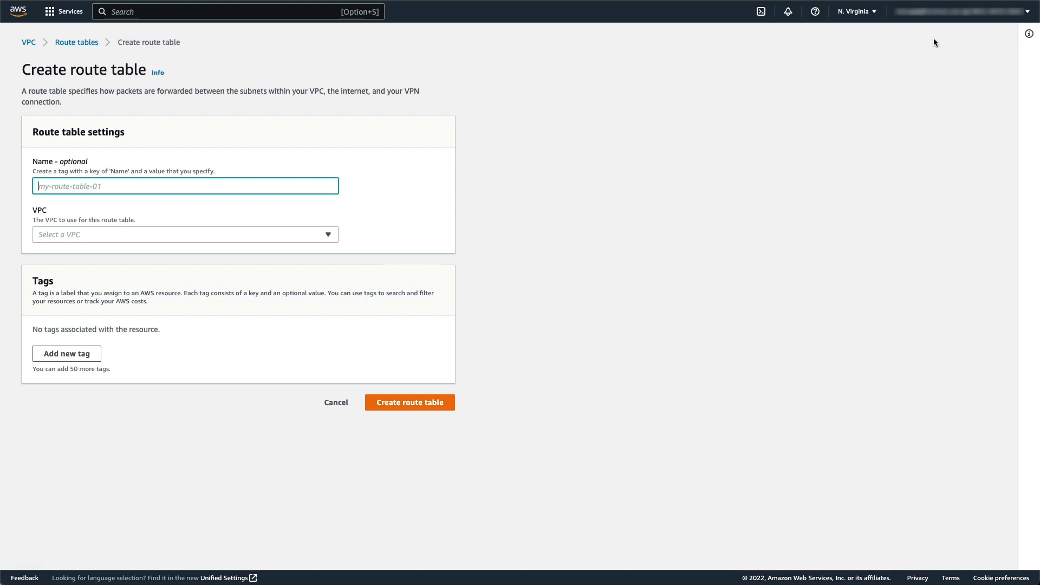
pyautogui.write('cnf-')
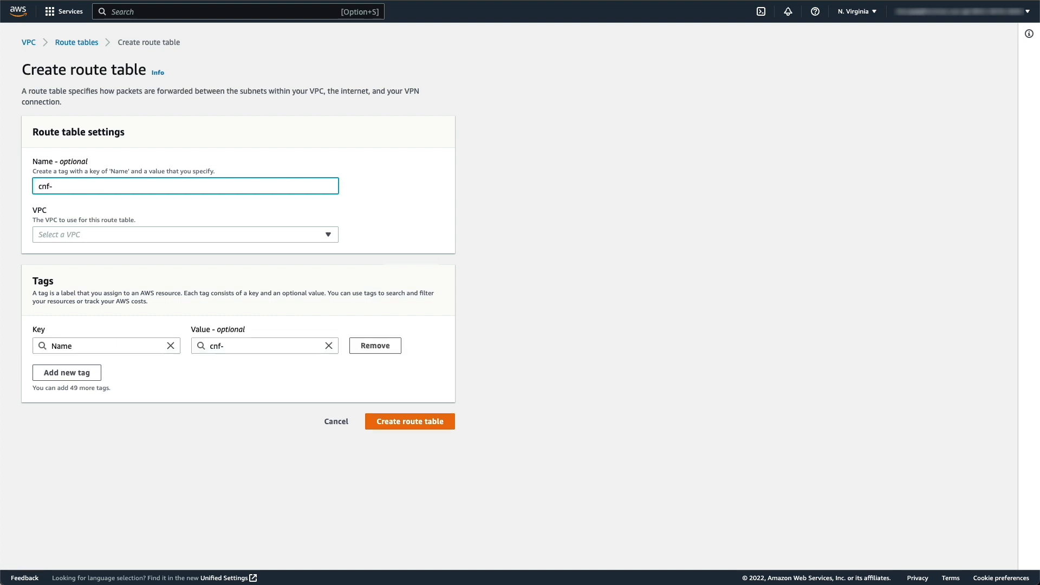
pyautogui.write('egr')
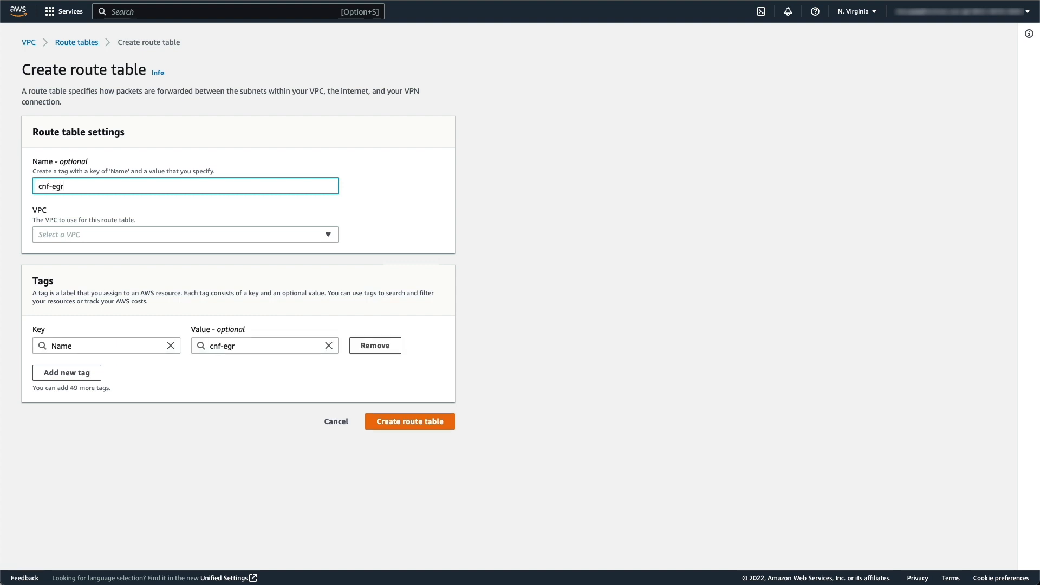
pyautogui.write('ess-')
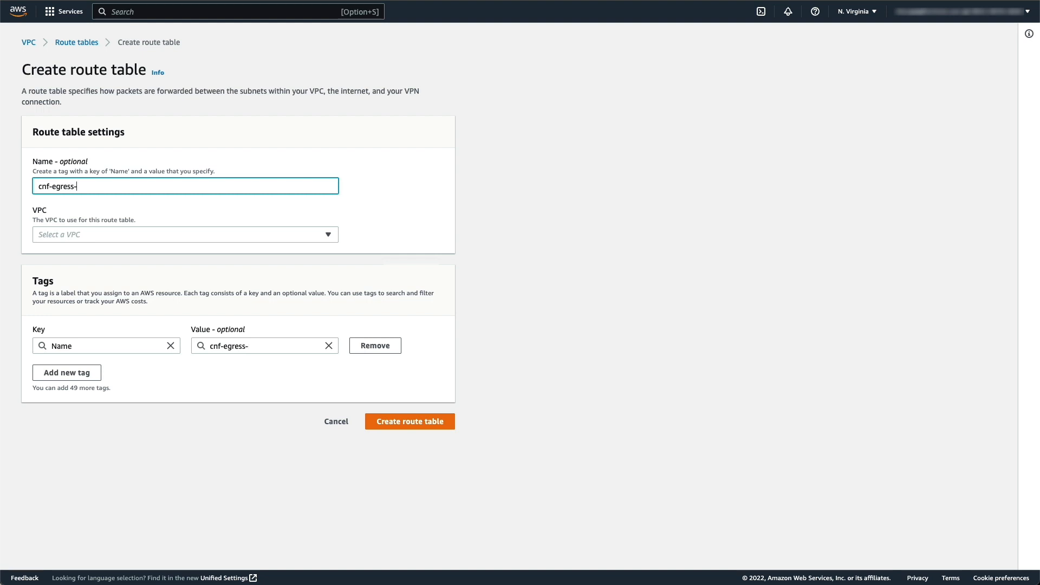
pyautogui.write('igw')
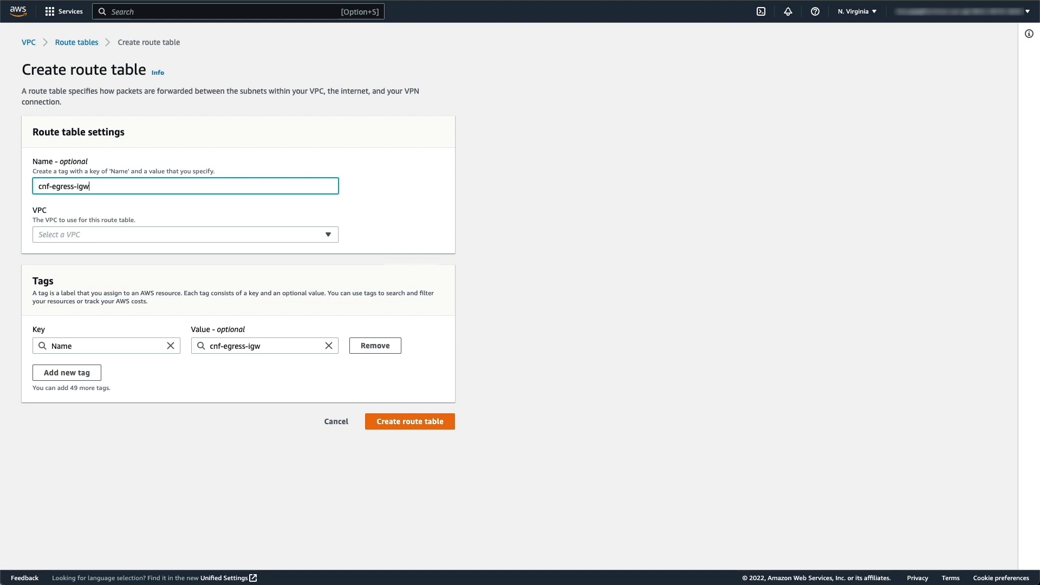
pyautogui.click(184, 234)
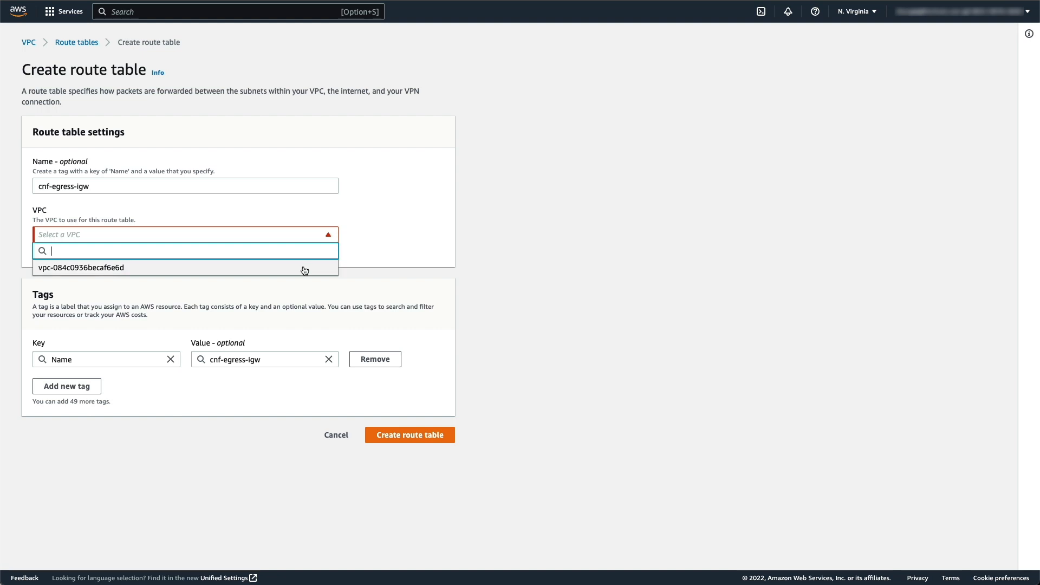
pyautogui.click(80, 267)
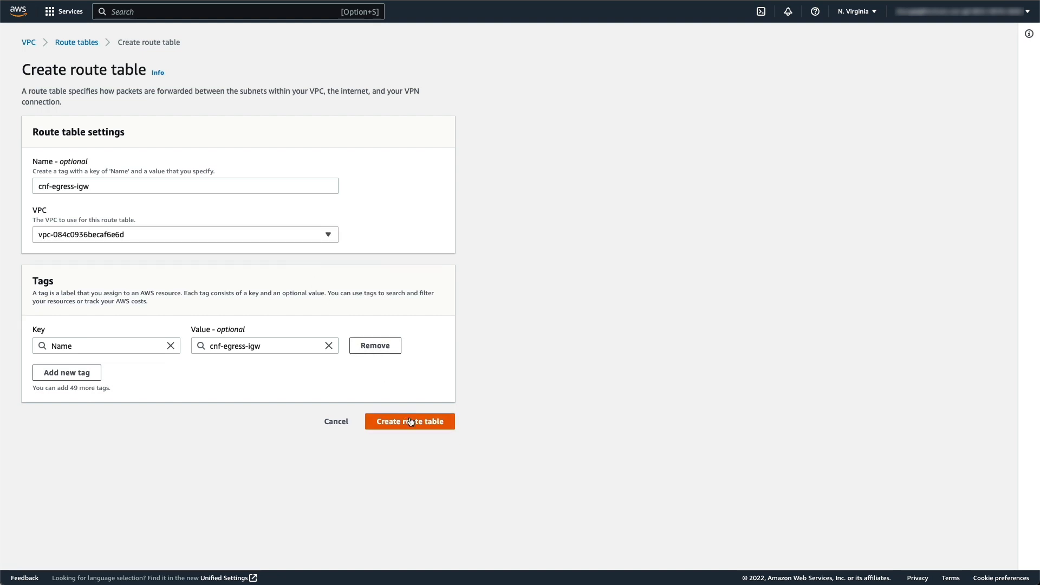
pyautogui.click(410, 422)
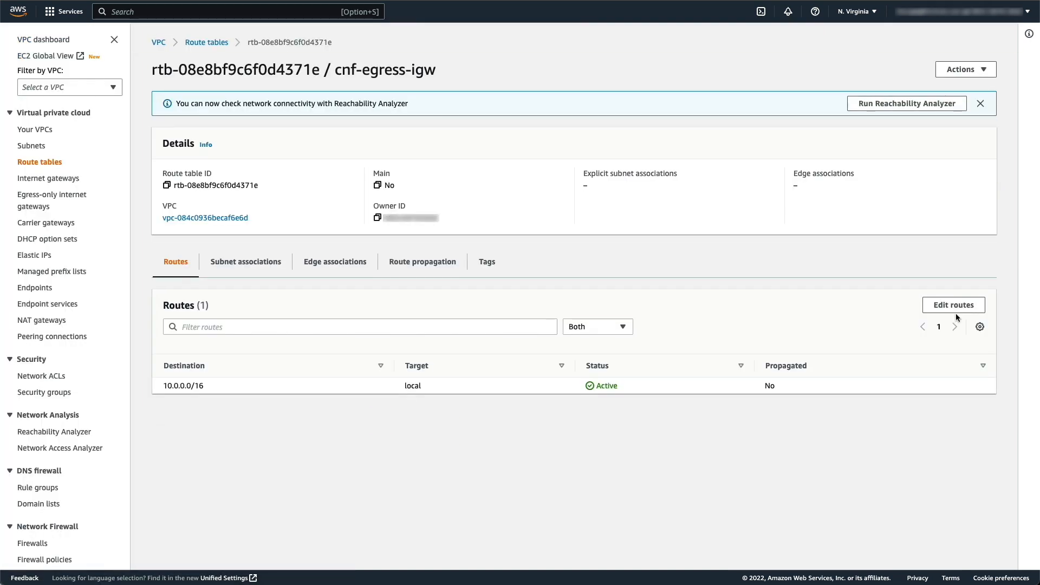
# Step: Add a 0.0.0.0/0 route targeting internet gateway igw-0510a78f3183ad859 and save it
pyautogui.click(953, 305)
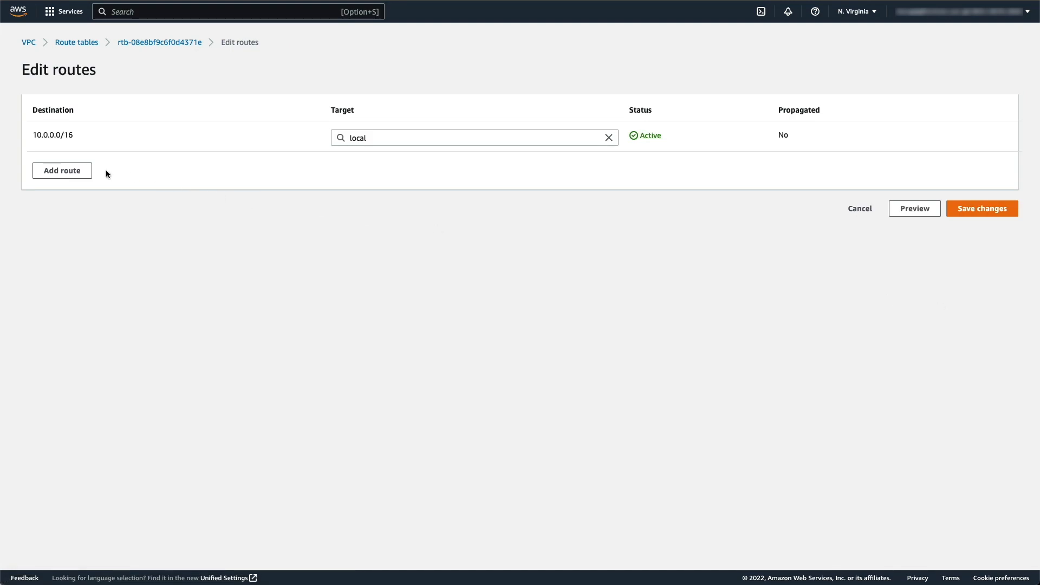
pyautogui.click(62, 170)
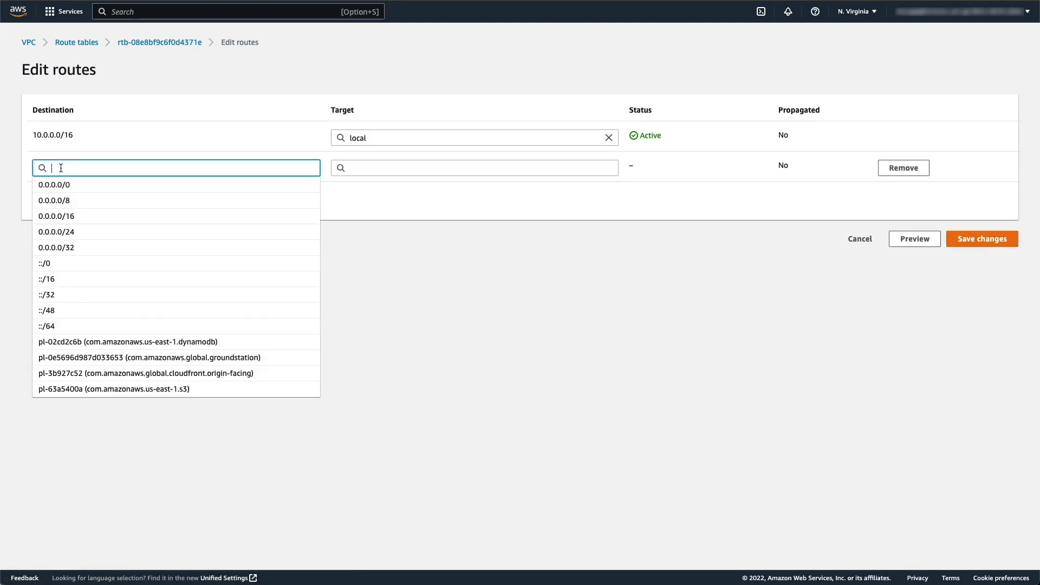
pyautogui.click(53, 184)
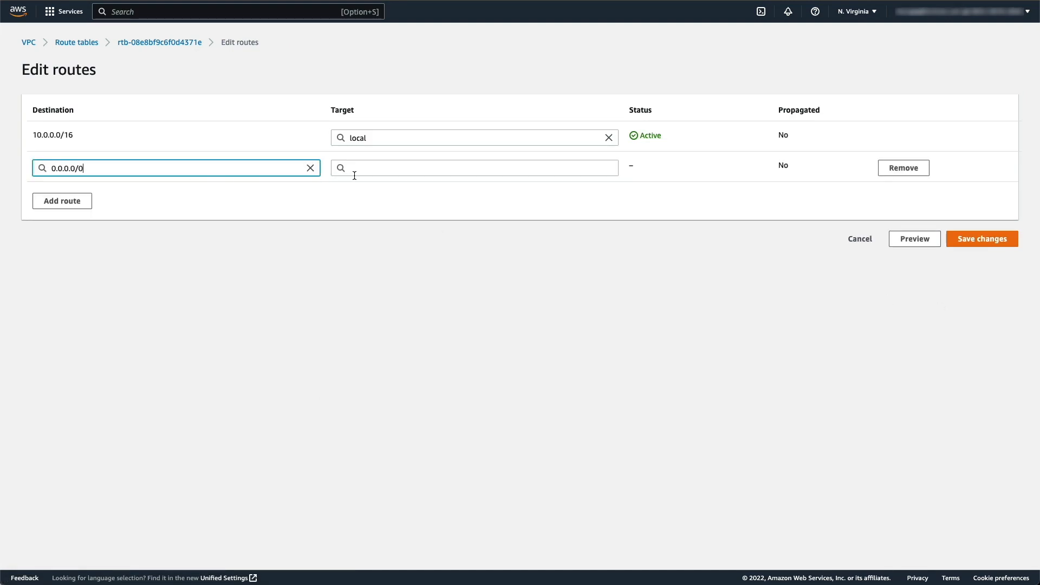
pyautogui.click(473, 167)
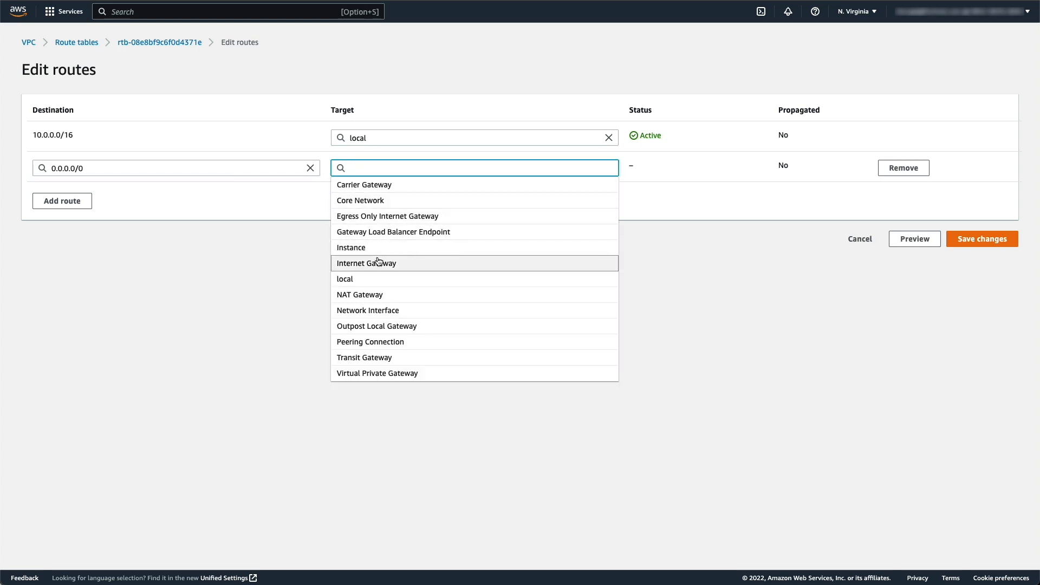
pyautogui.click(365, 262)
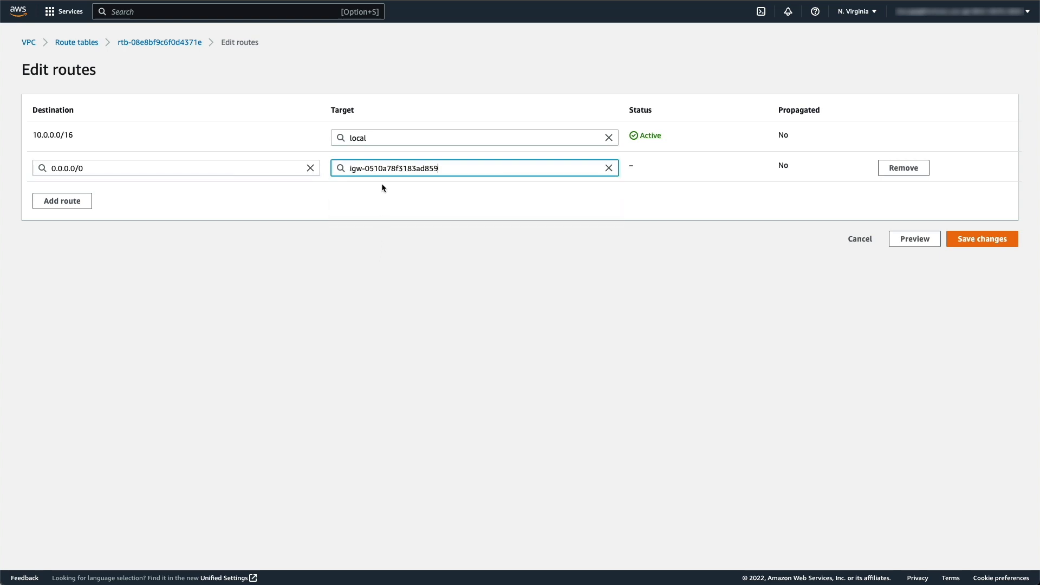
pyautogui.click(981, 238)
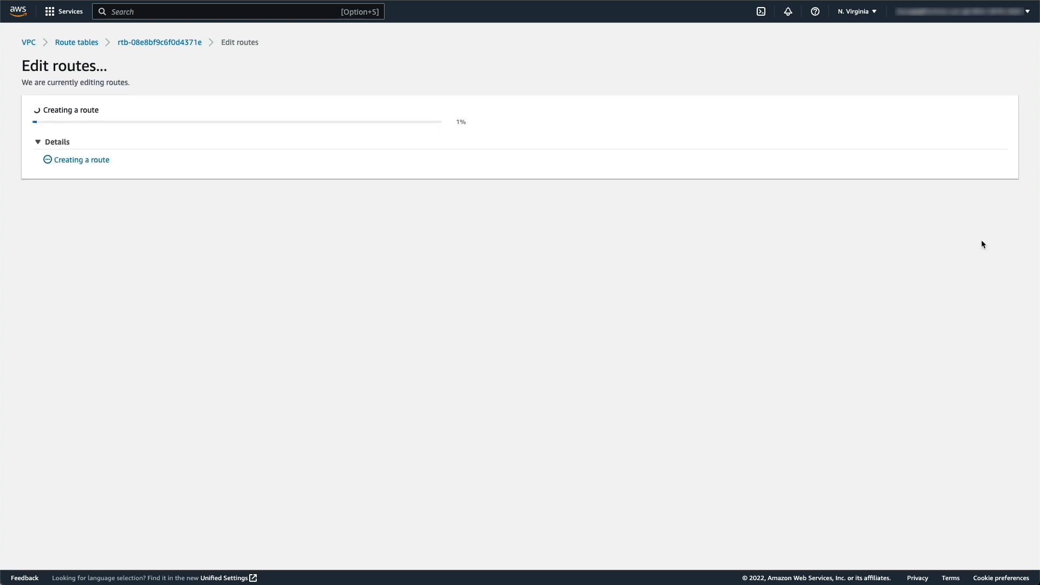